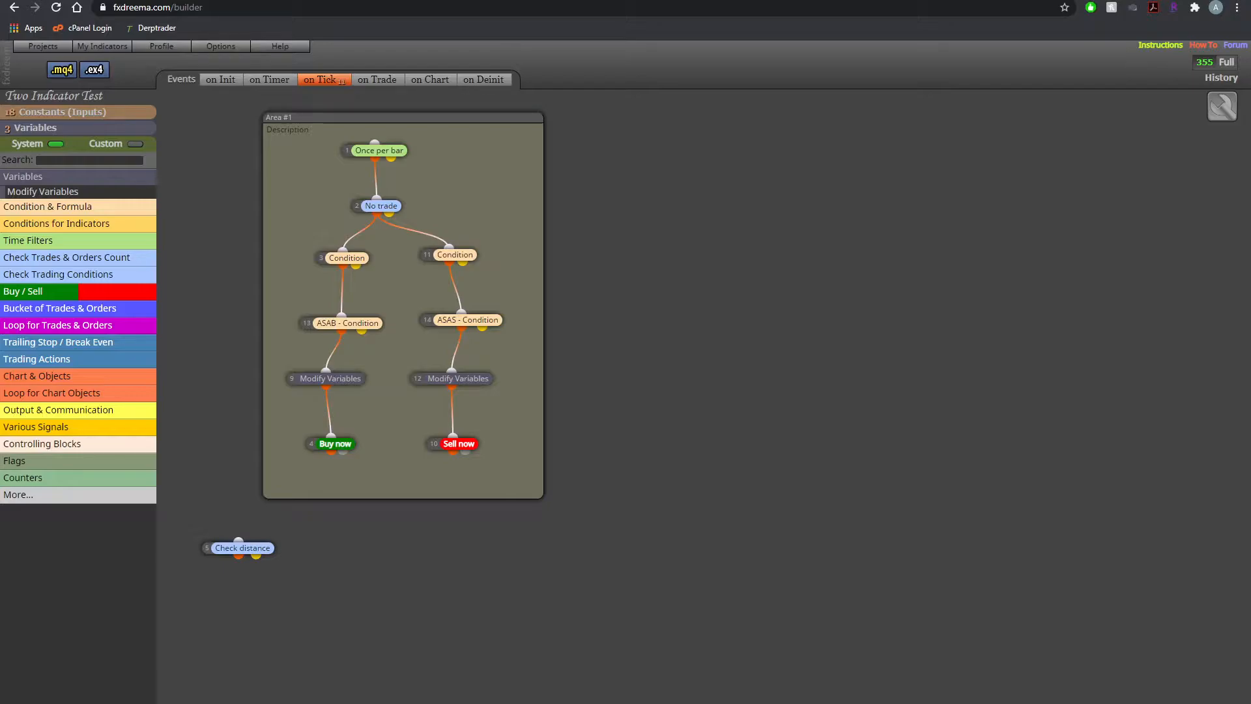
Start importing a project from file via Projects > Import Project (.xml .mq4 .mq5)
{"action": "left_click", "coordinate": [42, 46]}
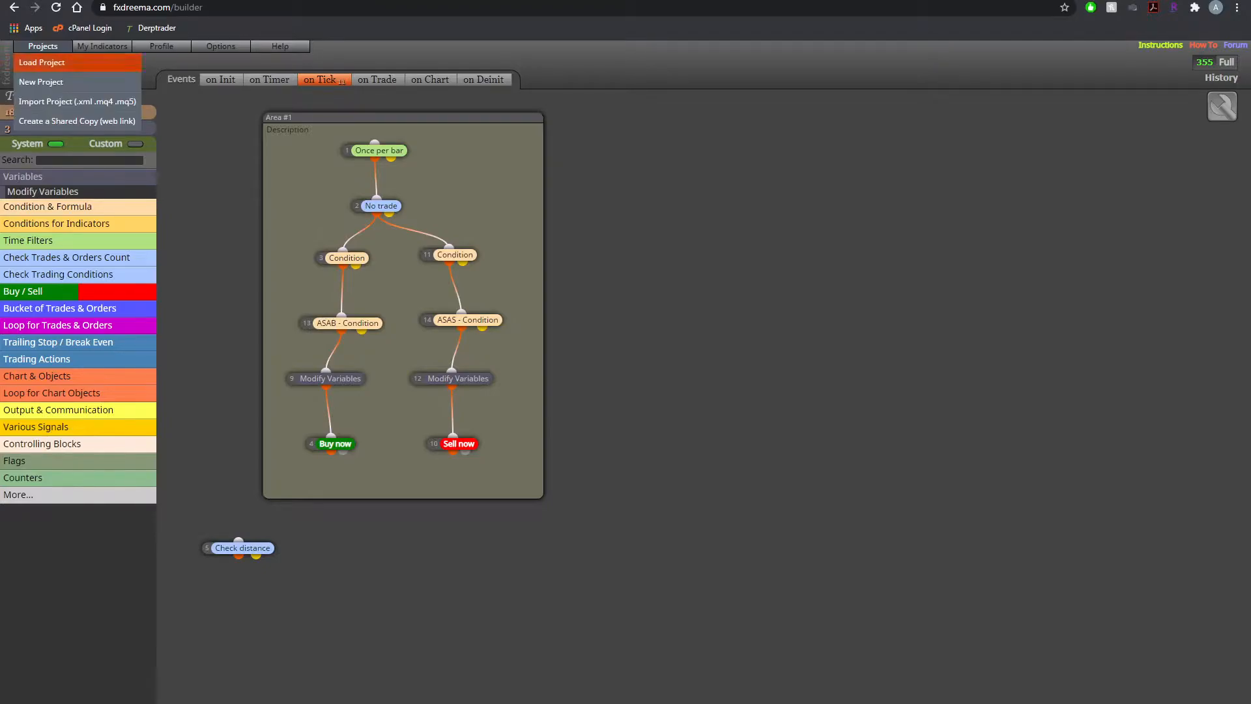
{"action": "left_click", "coordinate": [41, 62]}
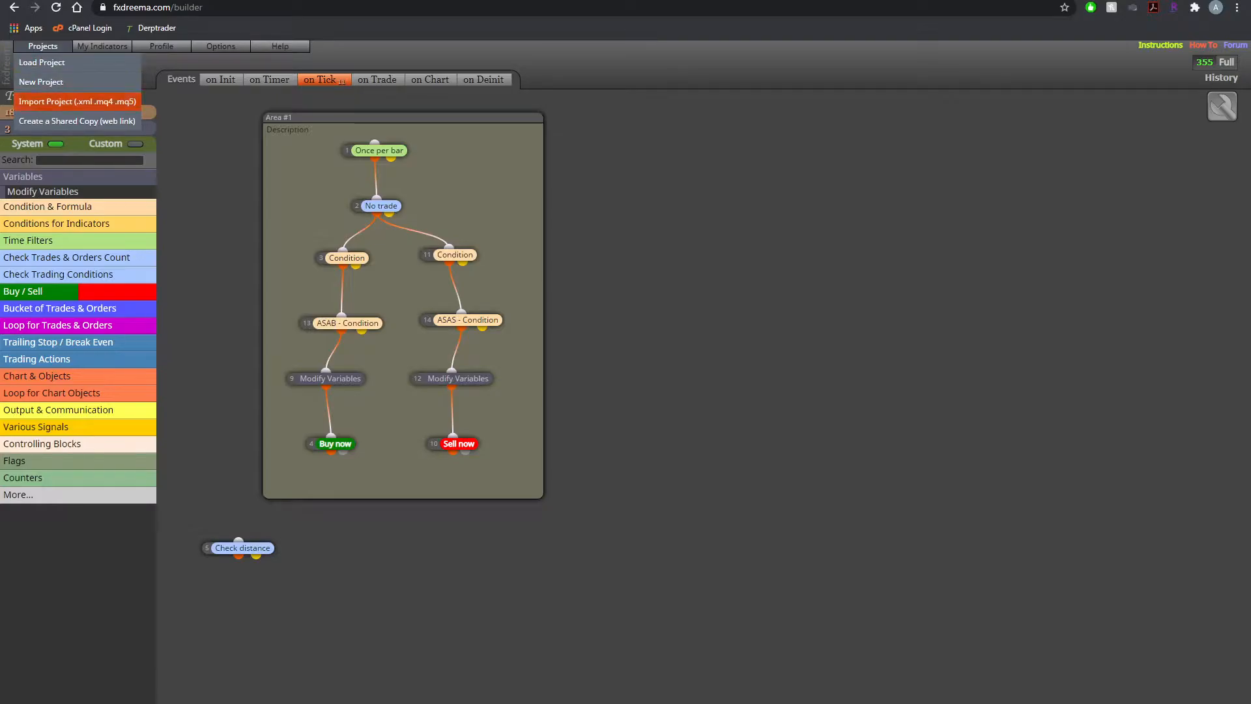
{"action": "left_click", "coordinate": [77, 102]}
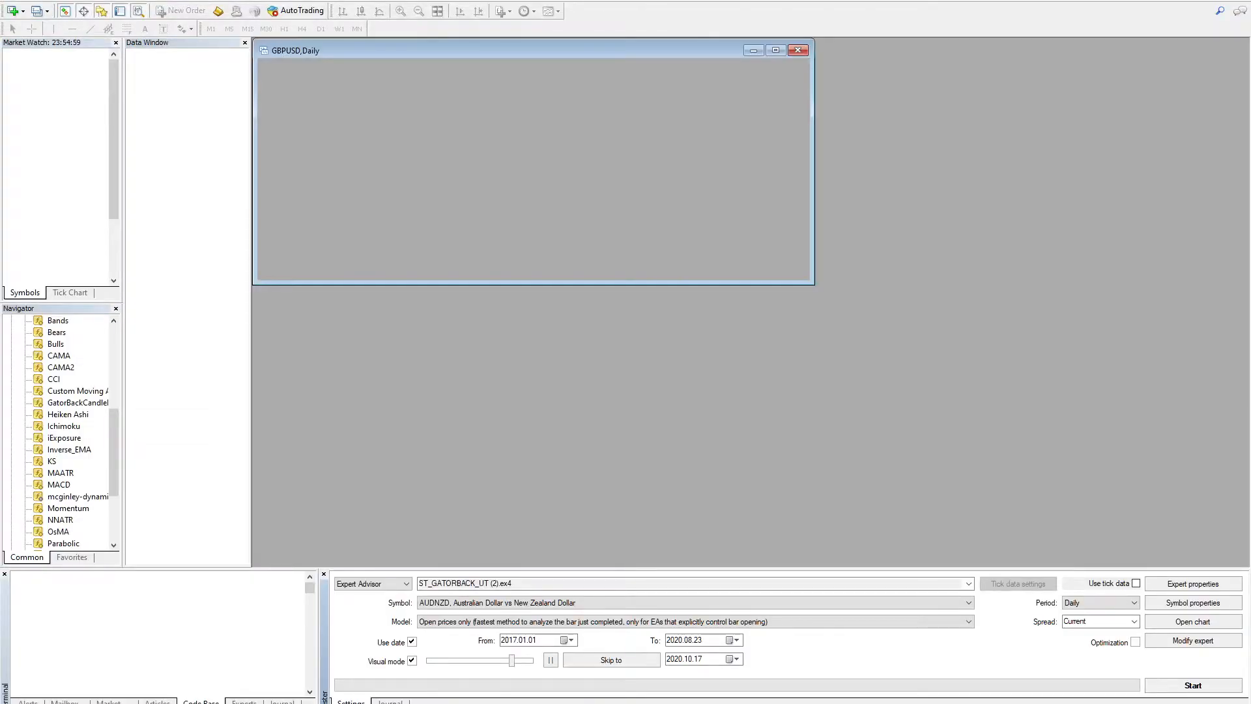
Switch from MetaTrader 4 back to the fxDreema browser tab
{"action": "left_click", "coordinate": [12, 10]}
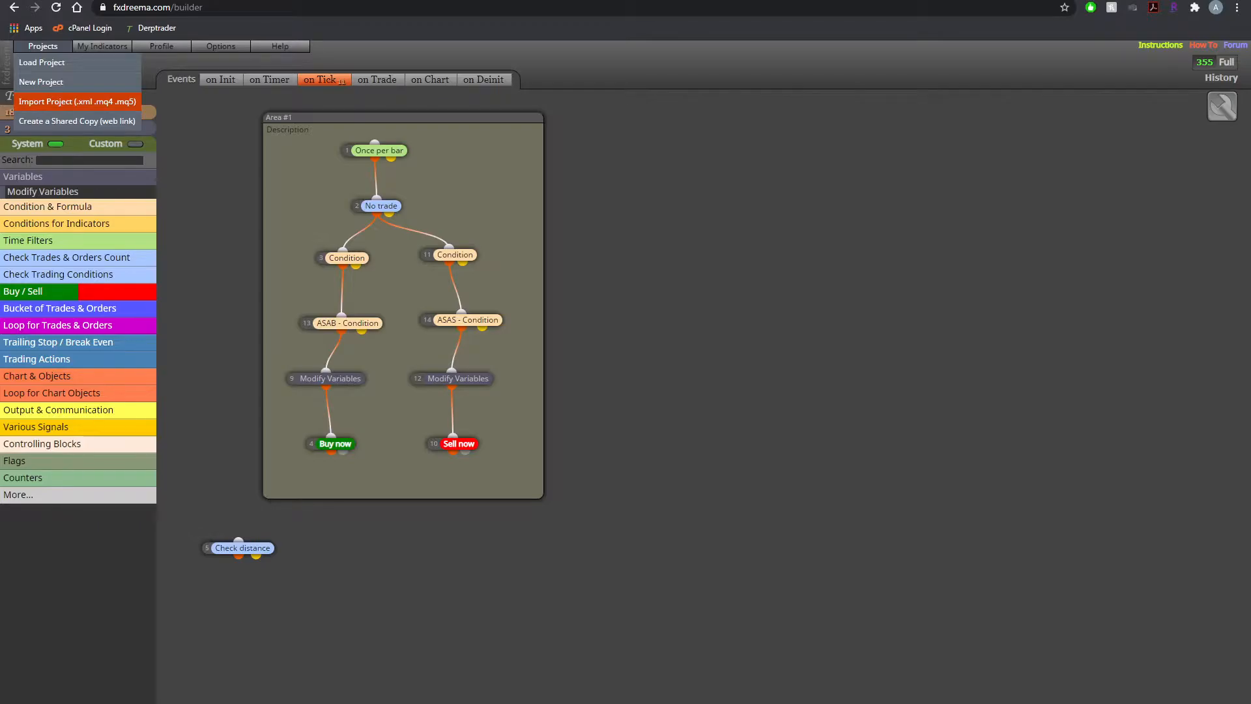
Import the Two Indicator Test (1).mq4 project file into fxDreema
{"action": "left_click", "coordinate": [77, 102]}
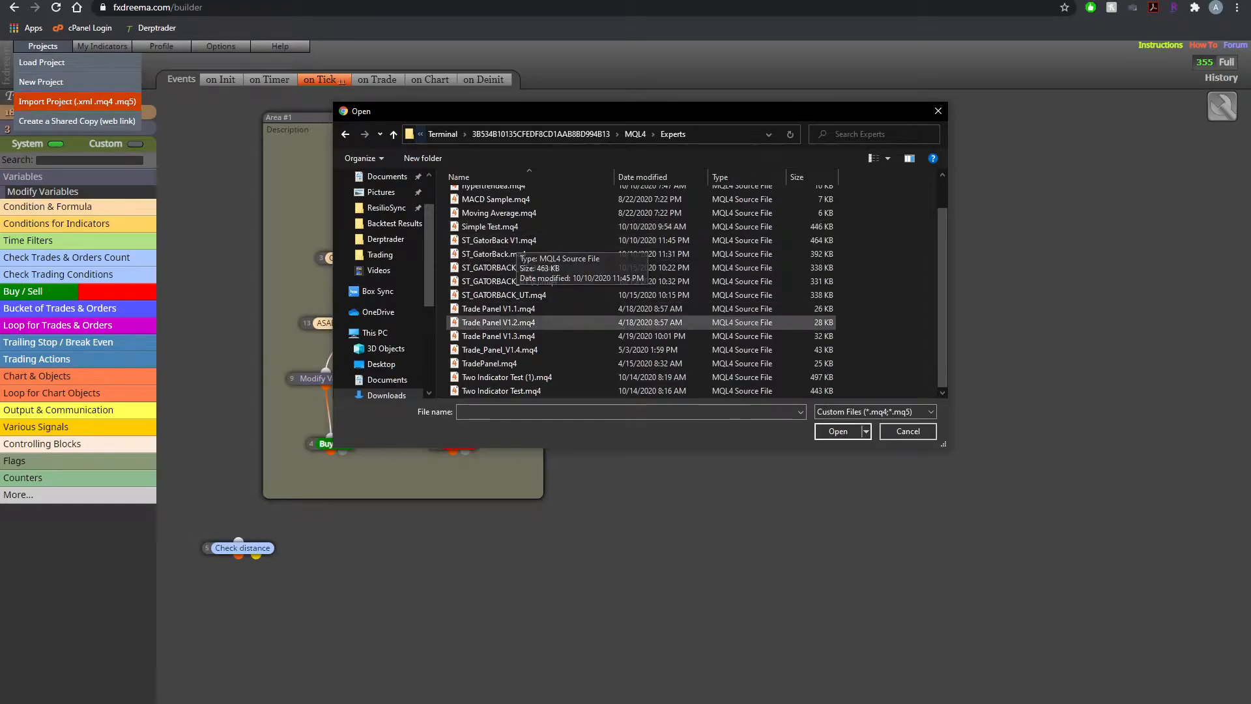
{"action": "left_click", "coordinate": [507, 377]}
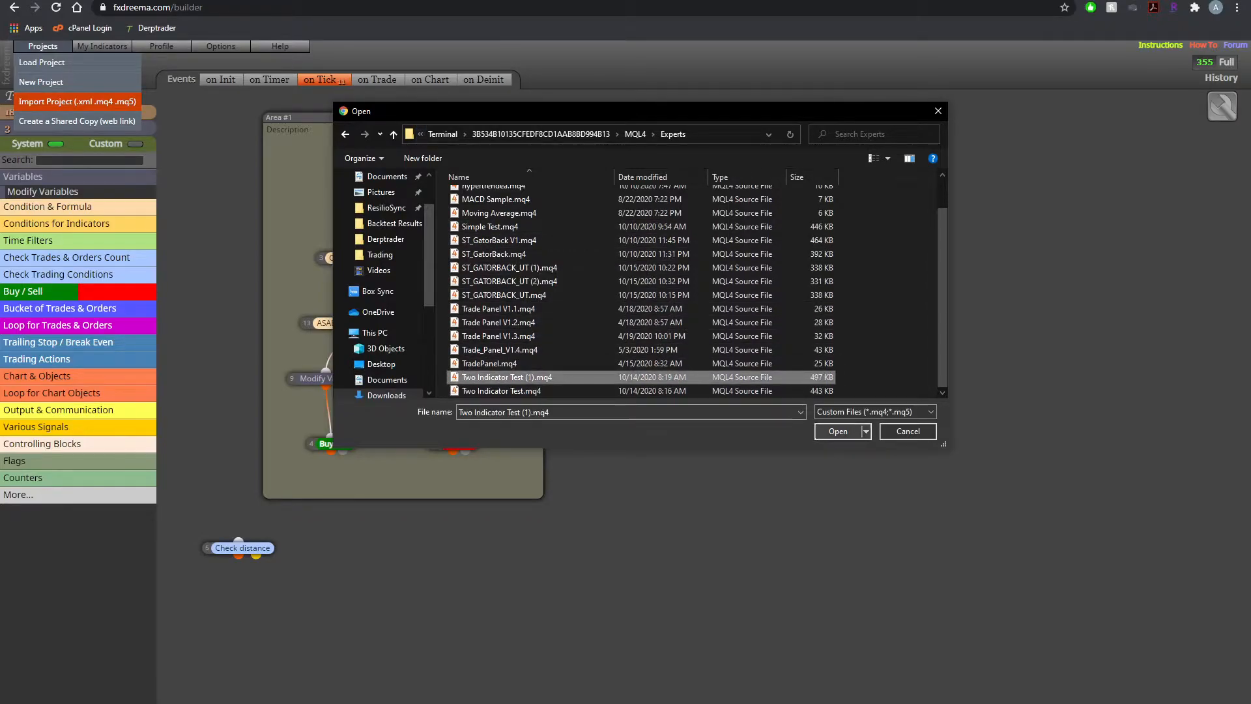
{"action": "left_click", "coordinate": [837, 431]}
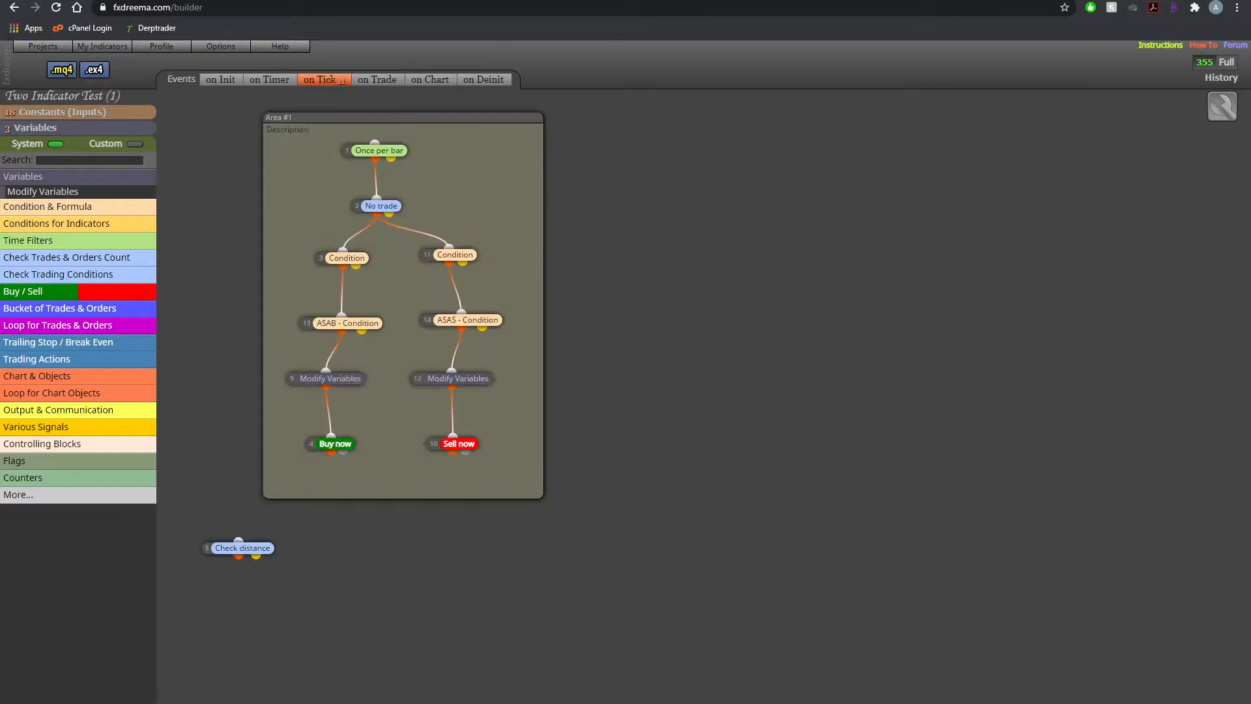
Rename the project to C1-C2-BL and bring up My Indicators
{"action": "left_click", "coordinate": [63, 96]}
{"action": "type", "text": "C1-C2-BL"}
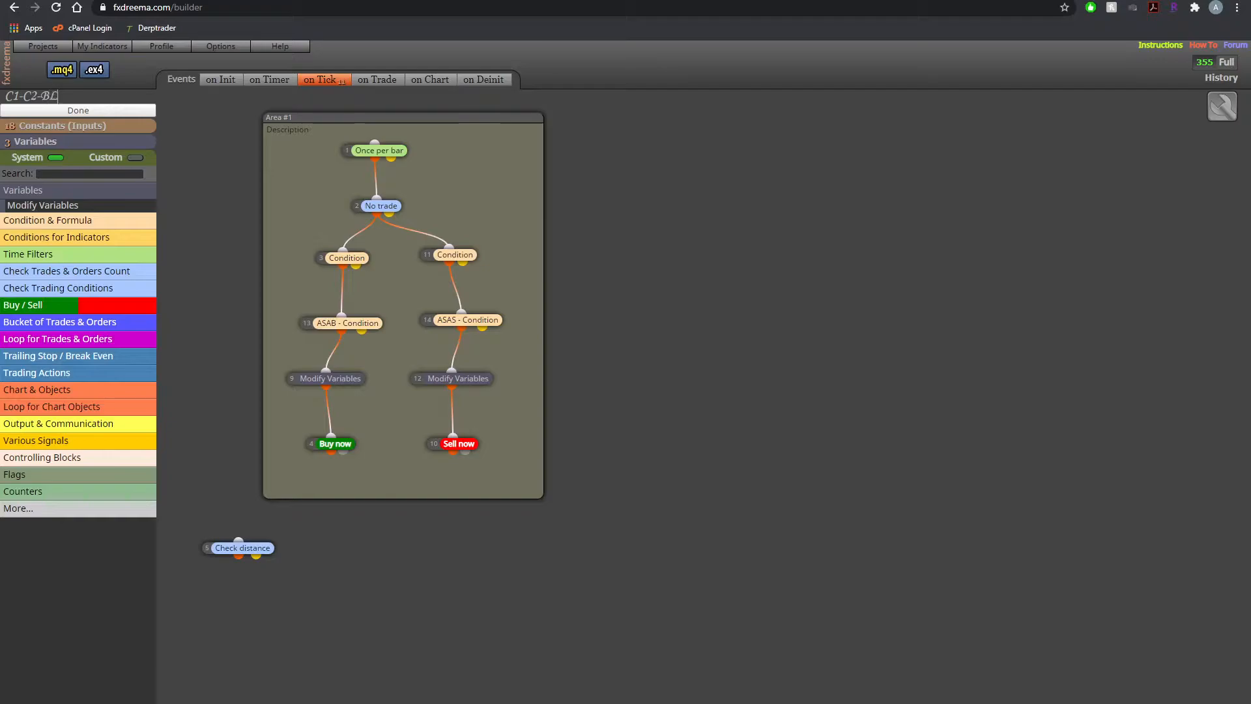
{"action": "left_click", "coordinate": [78, 110]}
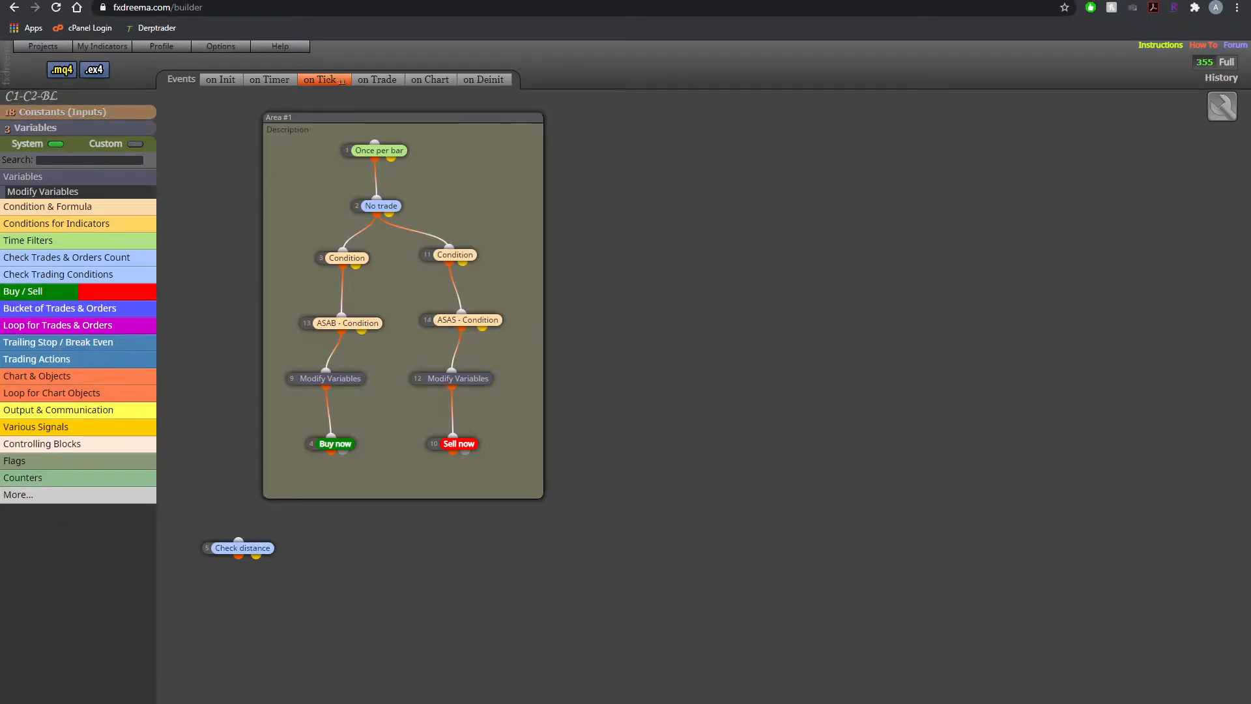
{"action": "left_click", "coordinate": [101, 46]}
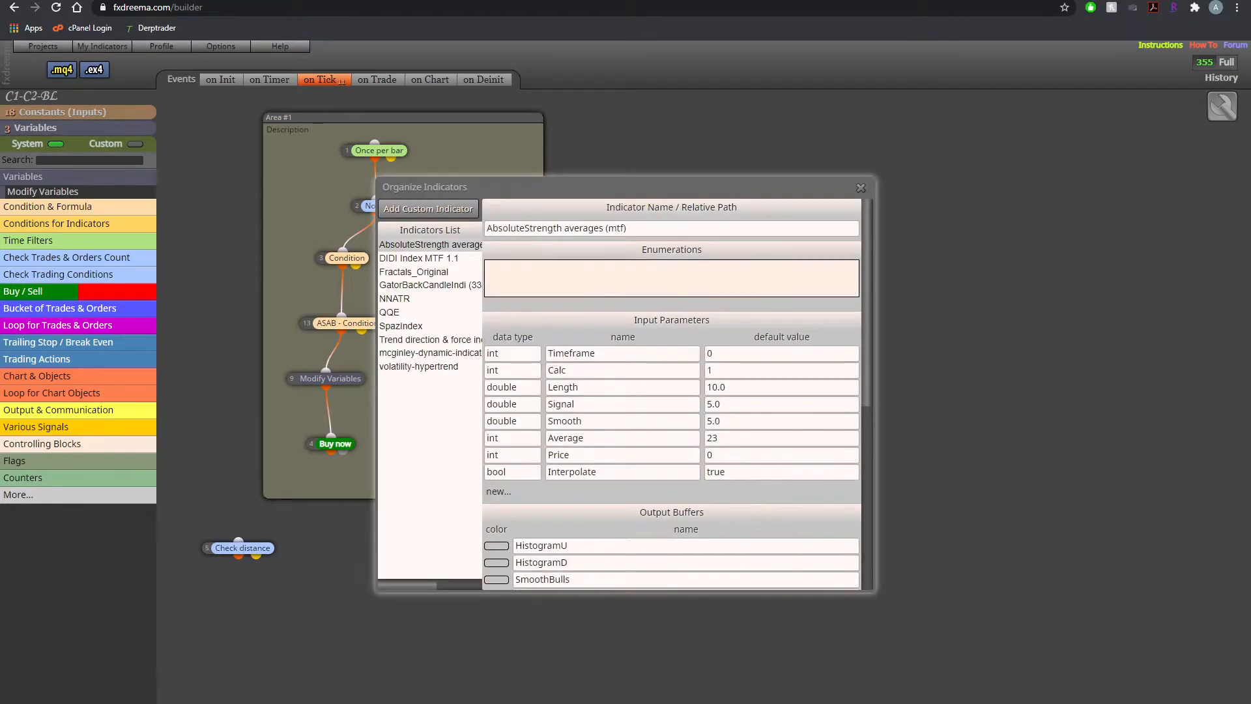
Add the KS custom indicator from MQL4/Indicators, update it and close the organizer
{"action": "left_click", "coordinate": [430, 353]}
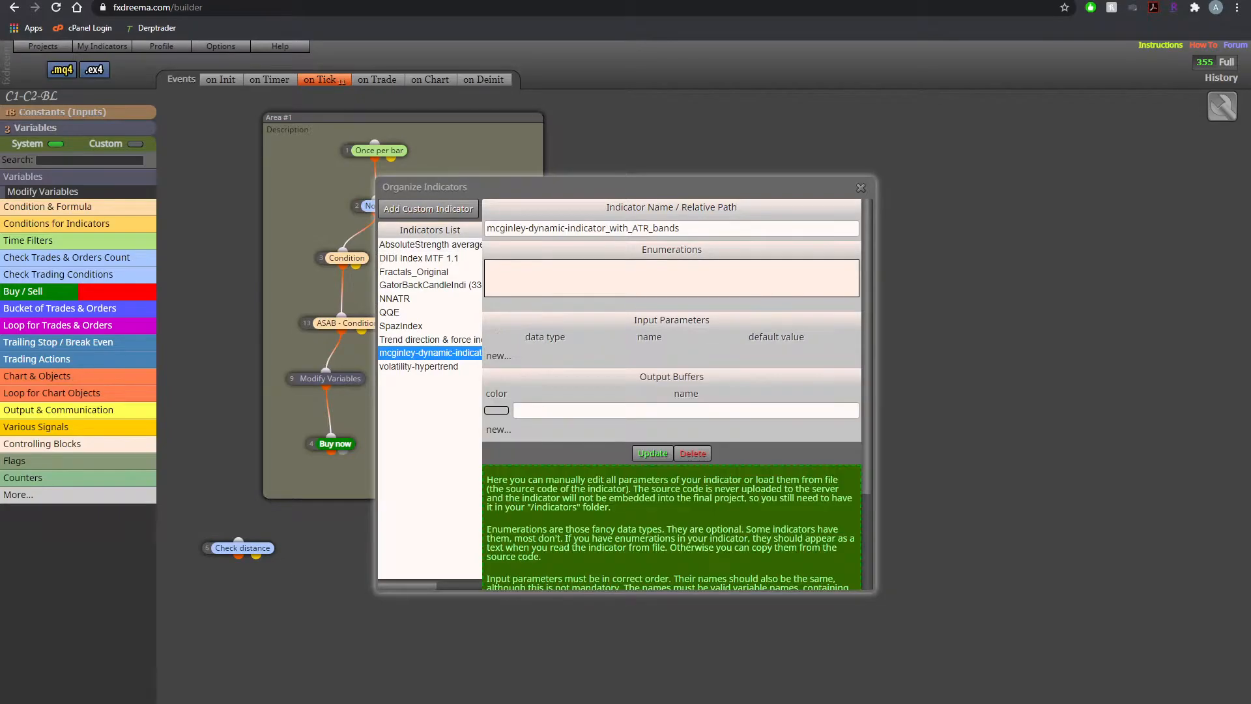
{"action": "left_click", "coordinate": [428, 209]}
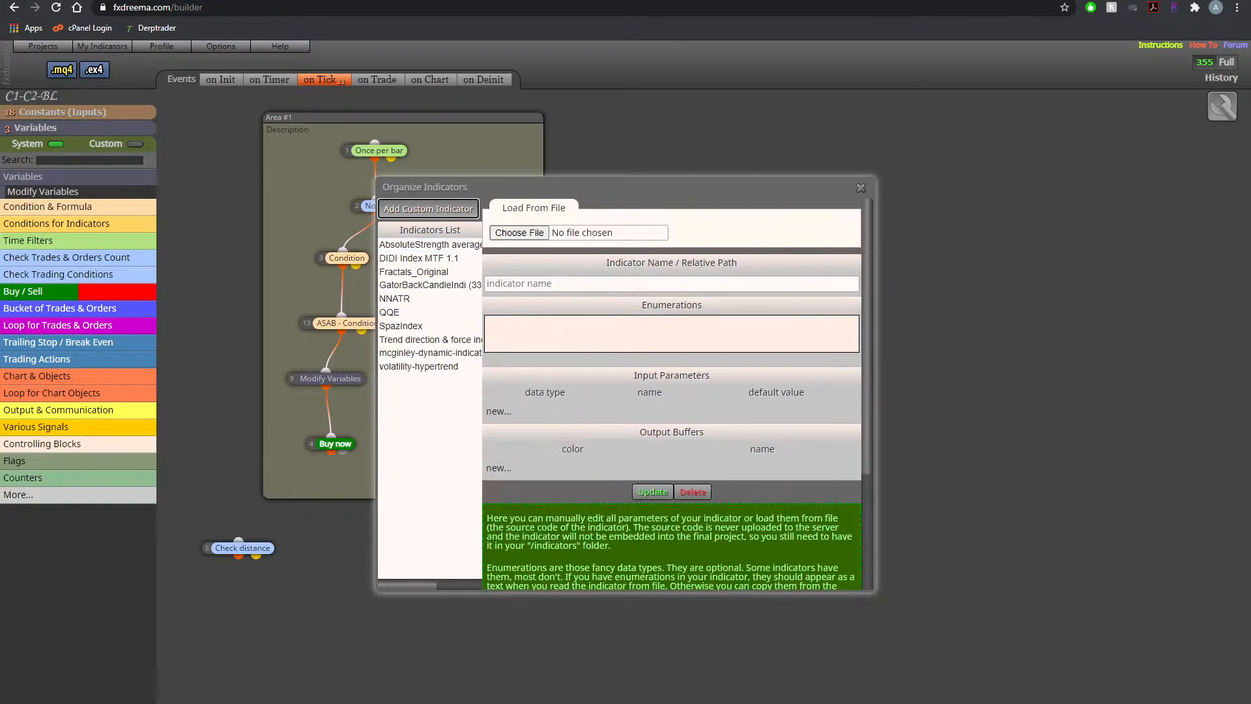
{"action": "left_click", "coordinate": [519, 232]}
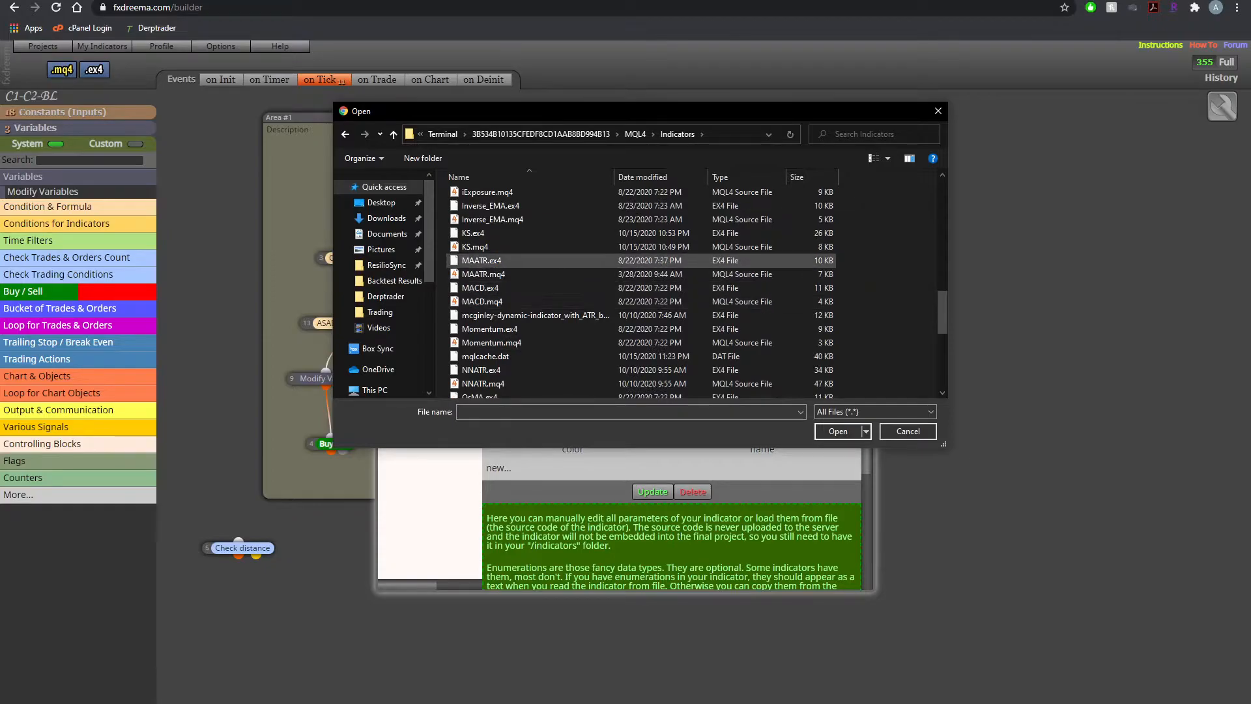
{"action": "left_click", "coordinate": [838, 432]}
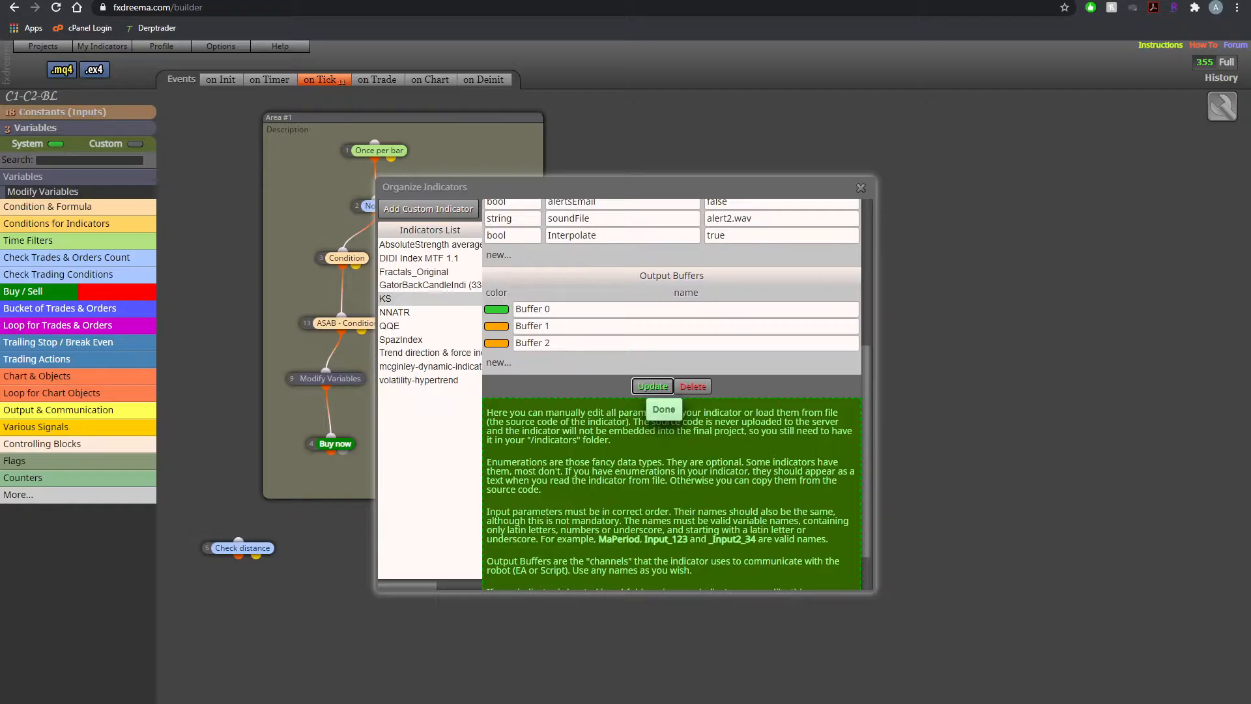
{"action": "left_click", "coordinate": [664, 408]}
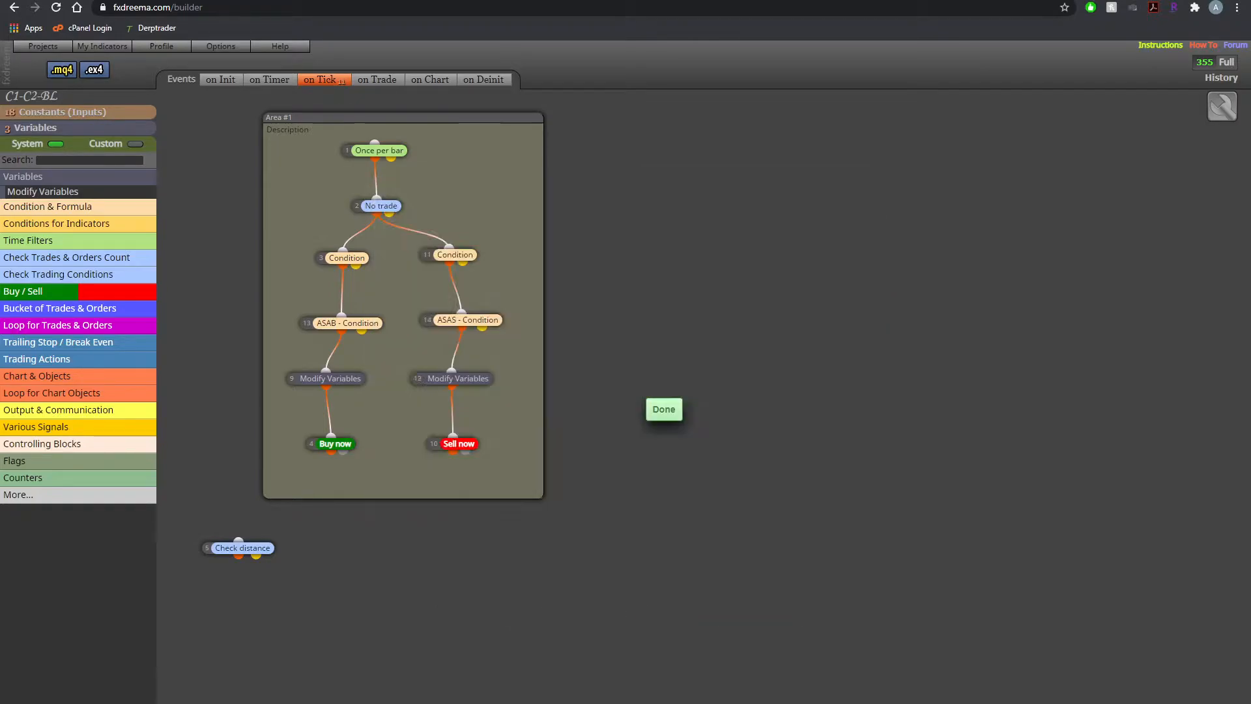
{"action": "left_click", "coordinate": [664, 408]}
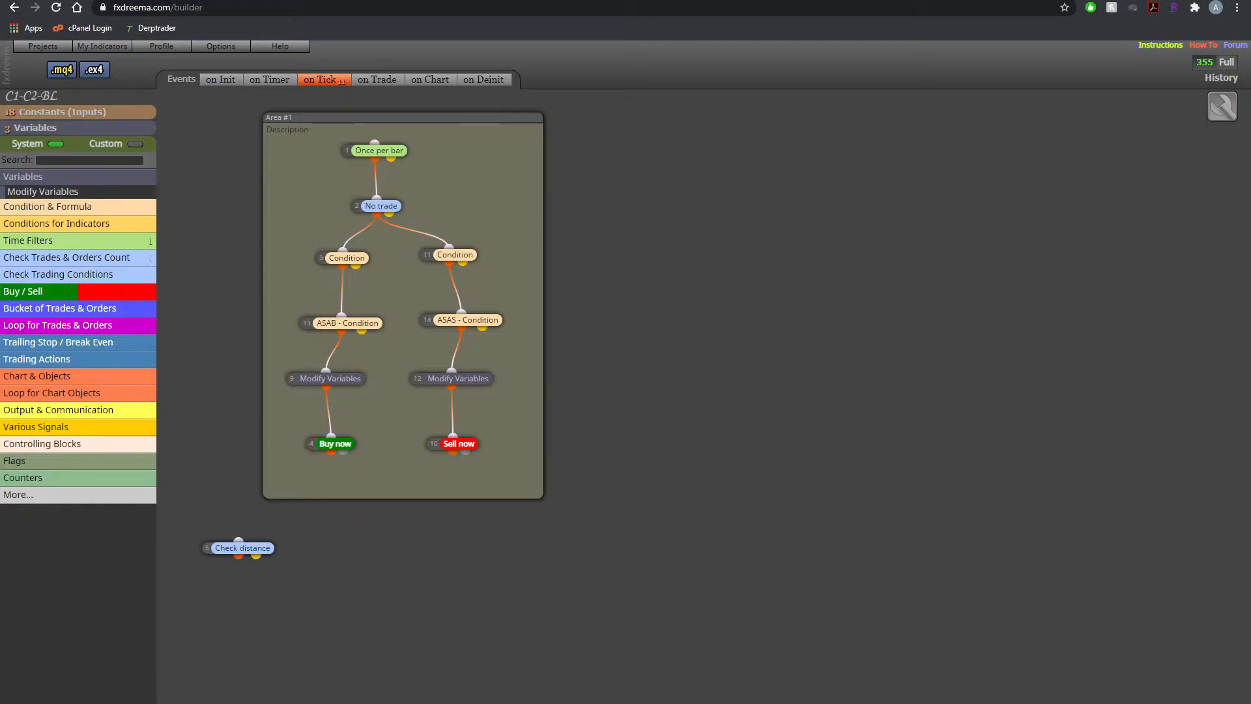
Place a new Condition block beside Area #1 and bring up its settings
{"action": "left_click", "coordinate": [48, 193]}
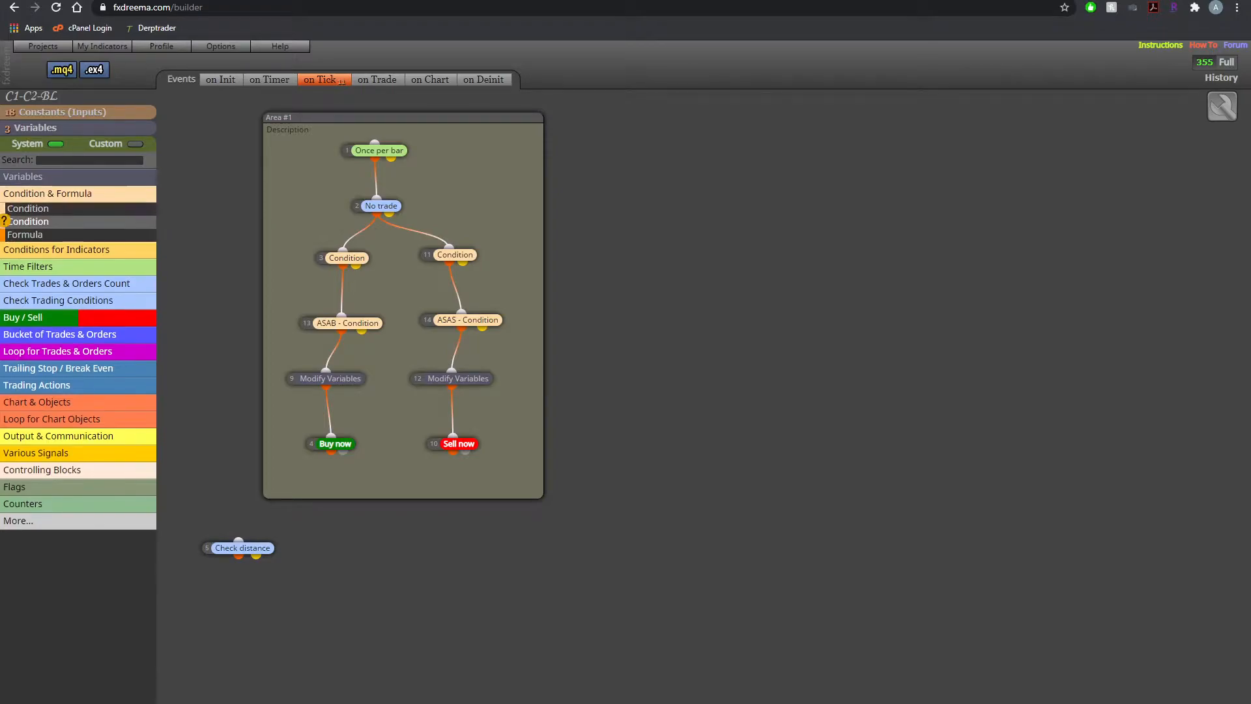
{"action": "left_click_drag", "start_coordinate": [27, 209], "coordinate": [575, 357]}
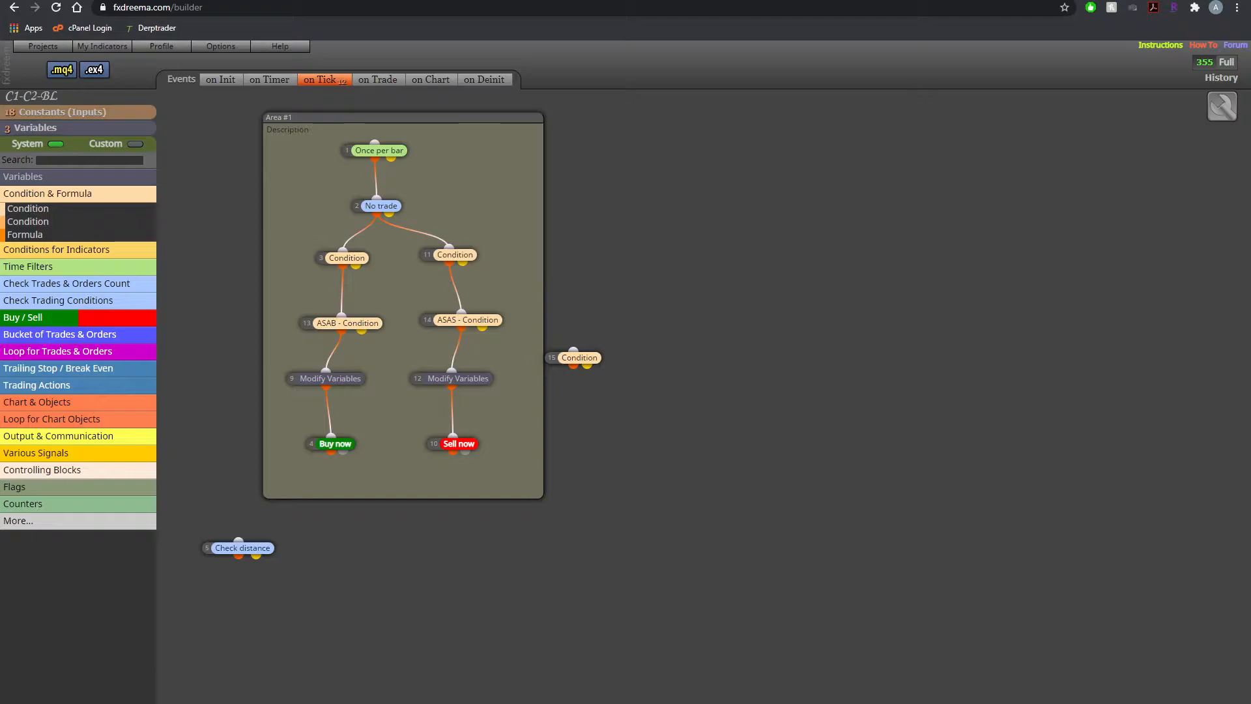
{"action": "left_click", "coordinate": [579, 357]}
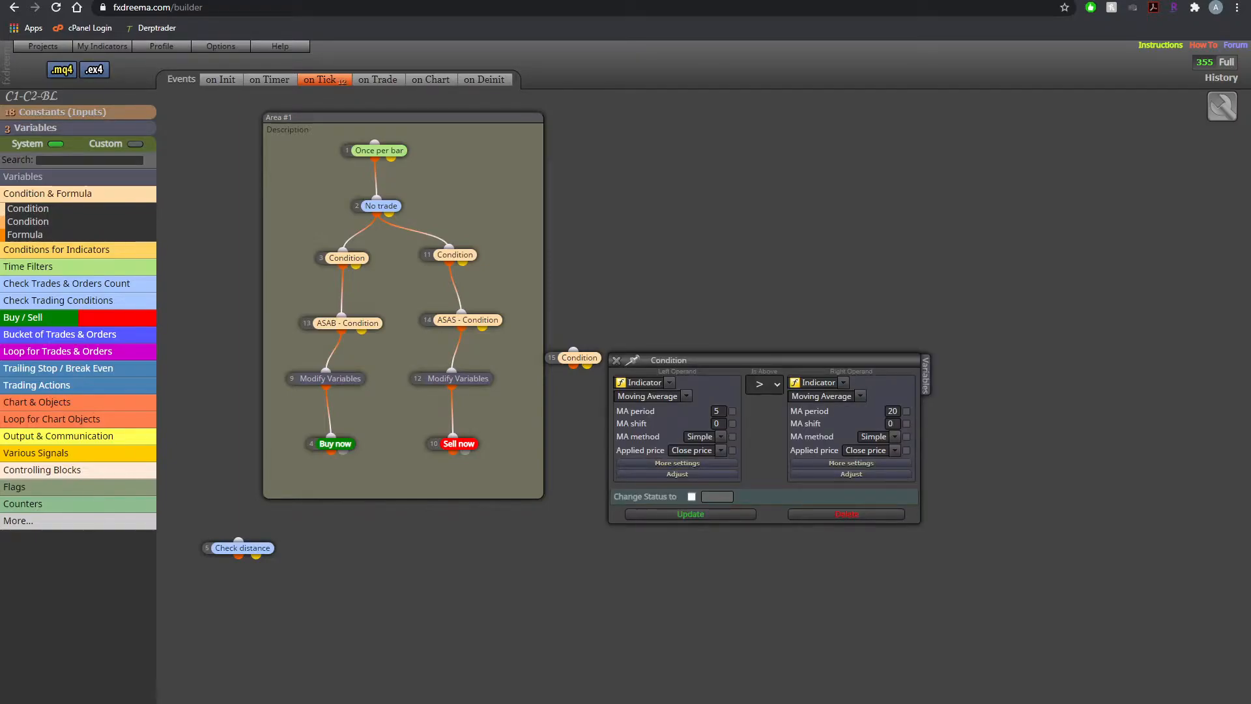
Compare candle close on the left against a custom indicator (My Indicators) on the right
{"action": "left_click", "coordinate": [669, 382]}
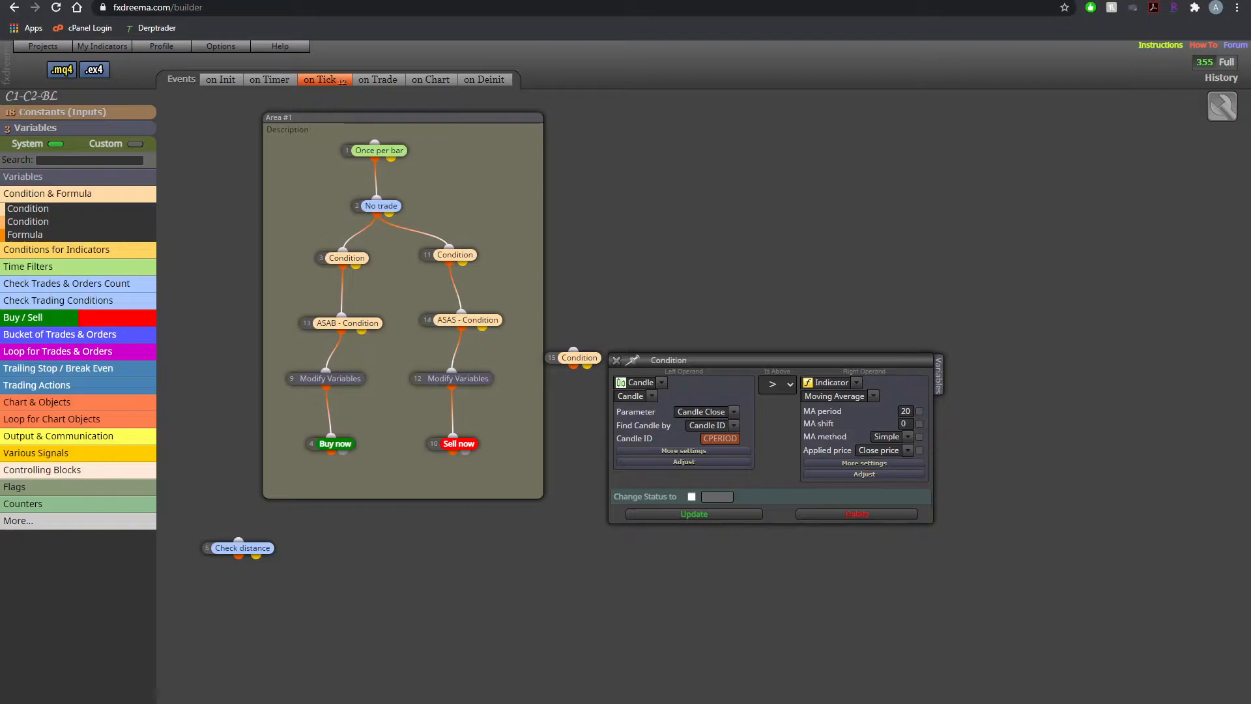
{"action": "left_click", "coordinate": [833, 382]}
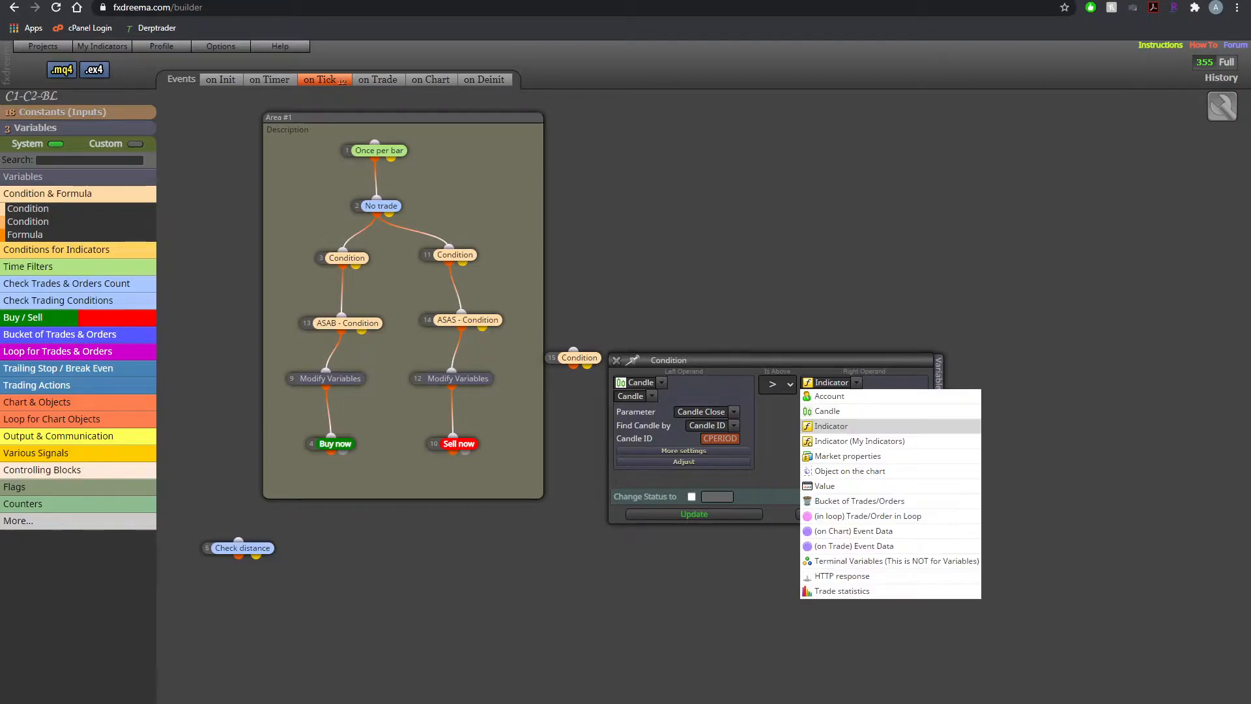
{"action": "left_click", "coordinate": [859, 441]}
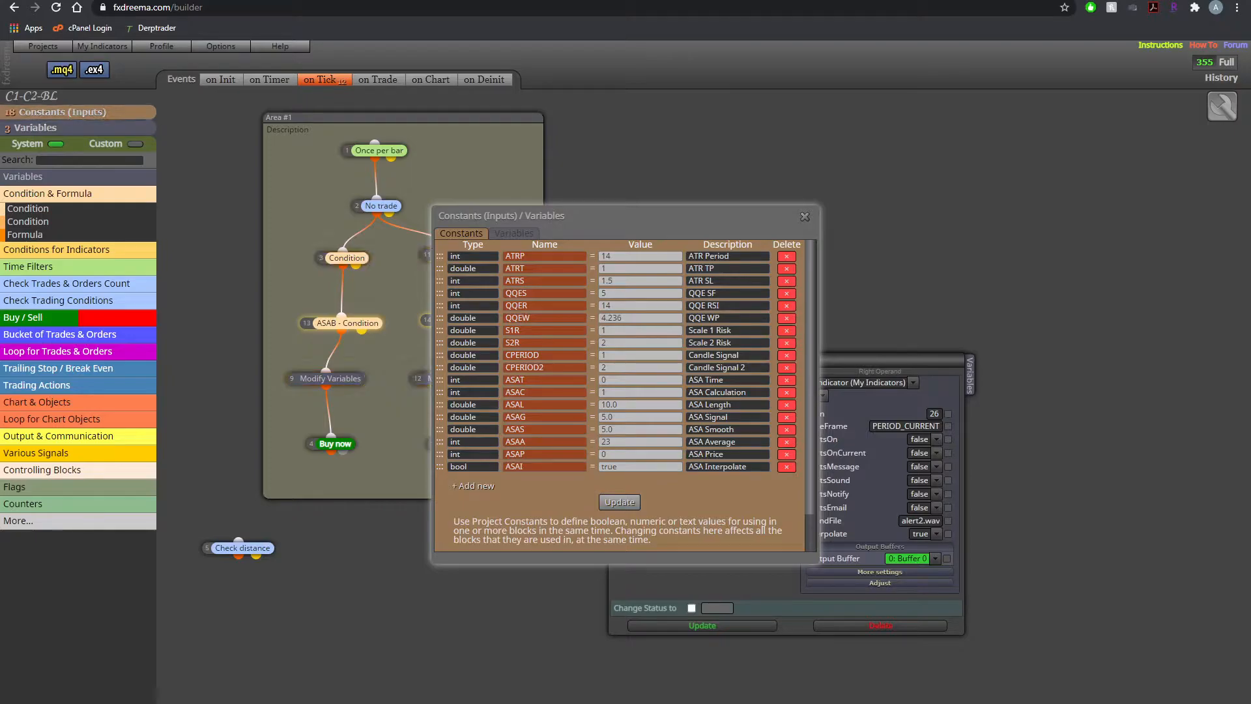
Add a double constant KP = 26 described as 'KS Period' and update
{"action": "left_click", "coordinate": [471, 485]}
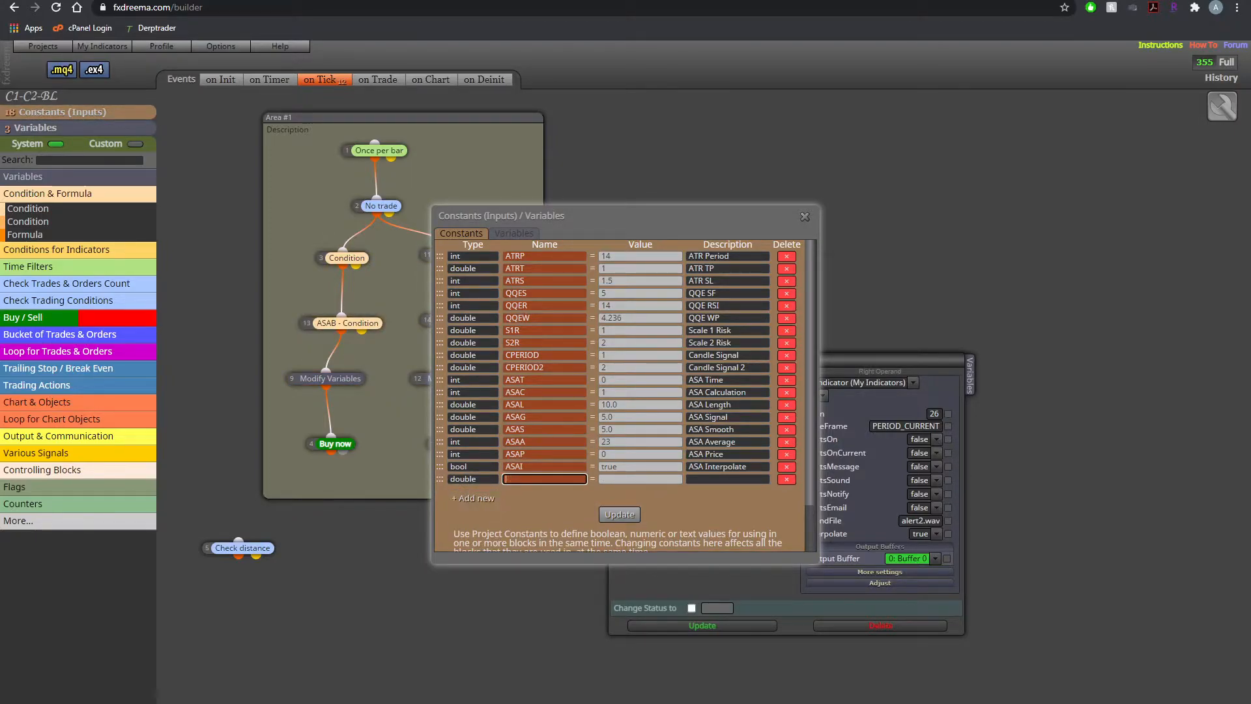
{"action": "type", "text": "KP"}
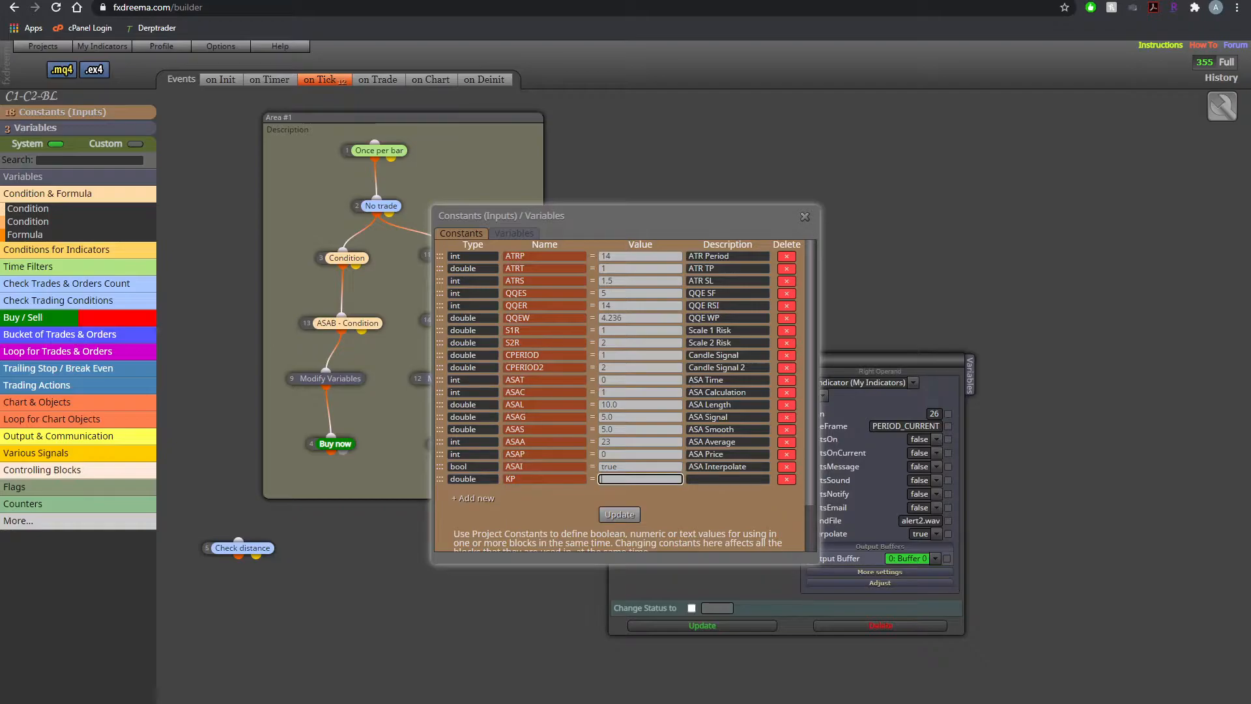
{"action": "type", "text": "26"}
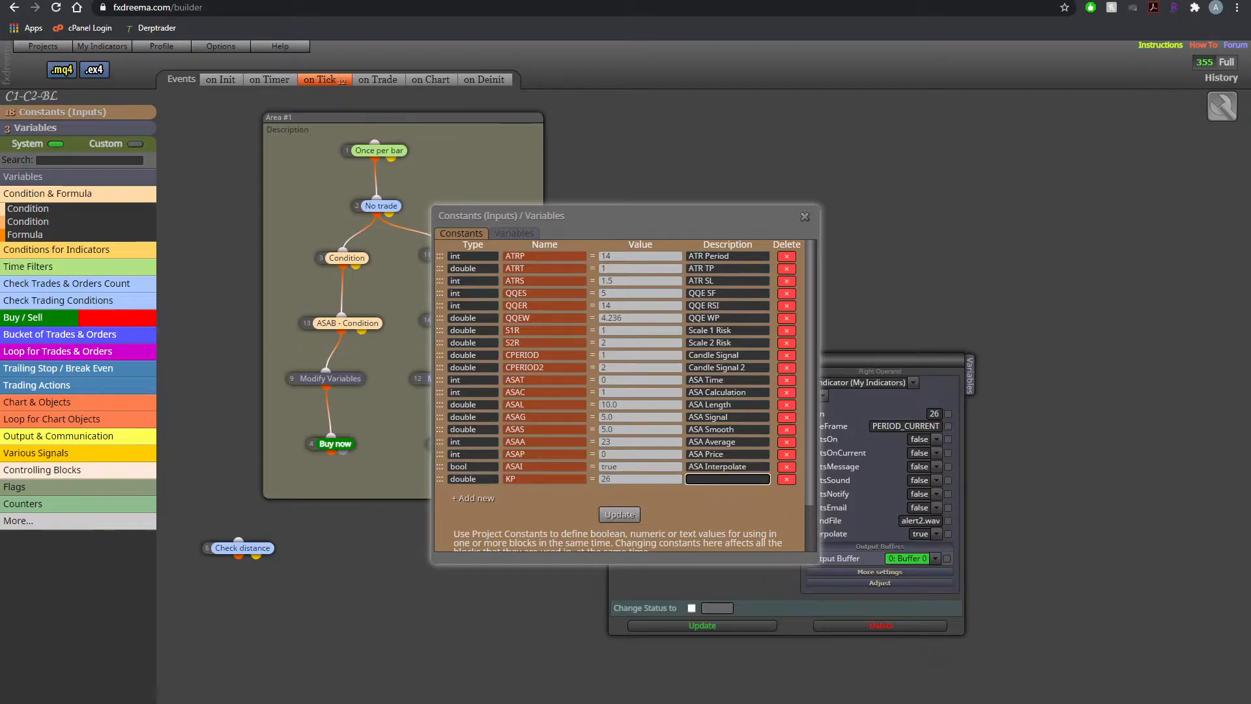
{"action": "type", "text": "KS Period"}
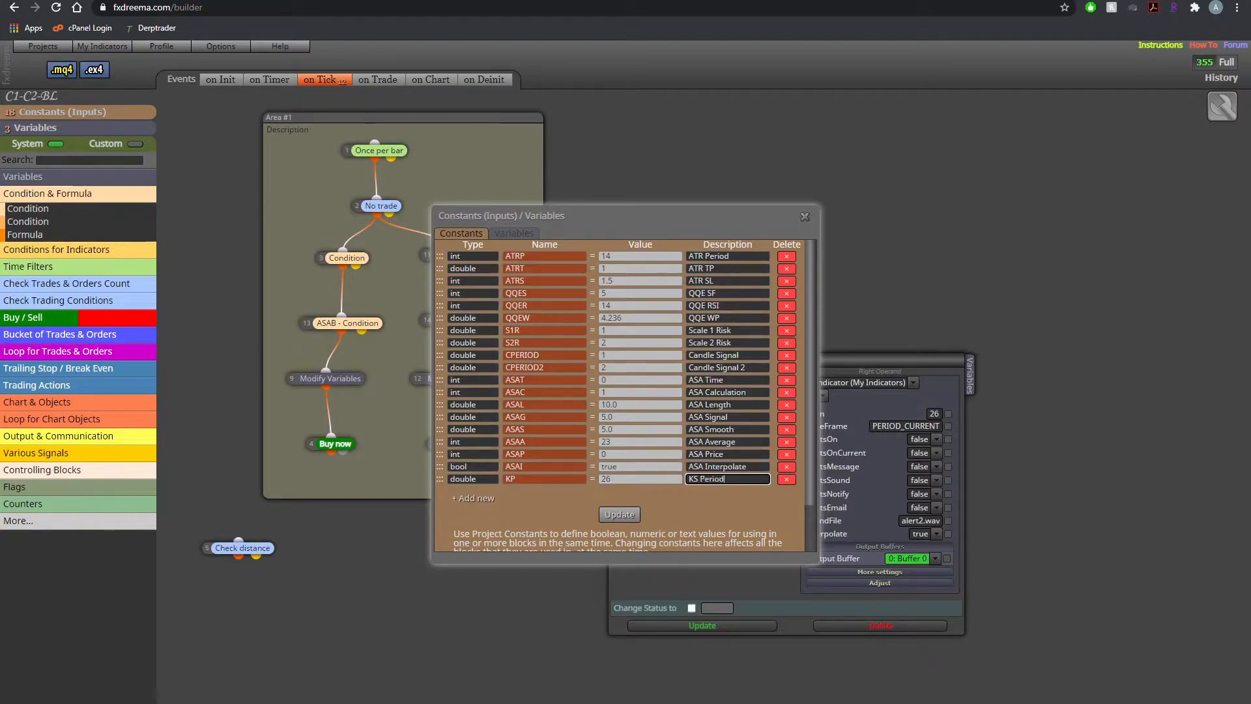
{"action": "left_click", "coordinate": [619, 514]}
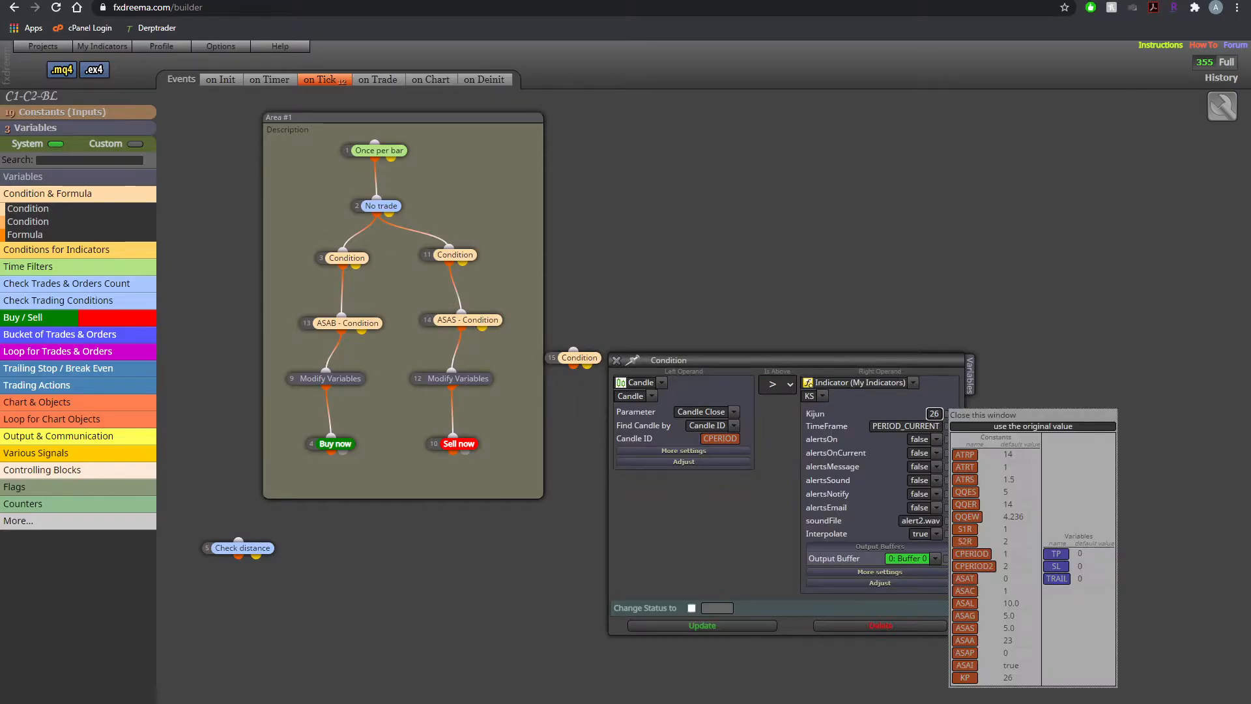
Link the KS indicator's Kijun period to the KP constant from the Variables panel
{"action": "left_click", "coordinate": [964, 677]}
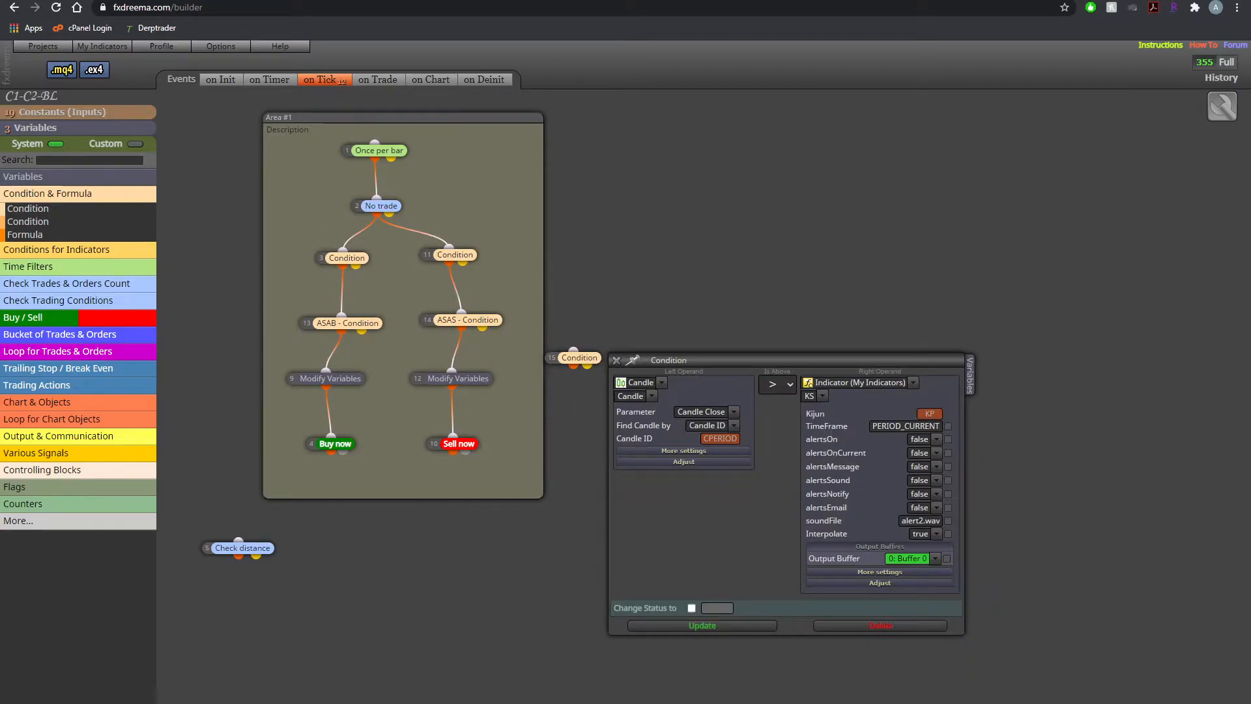
{"action": "left_click", "coordinate": [880, 571]}
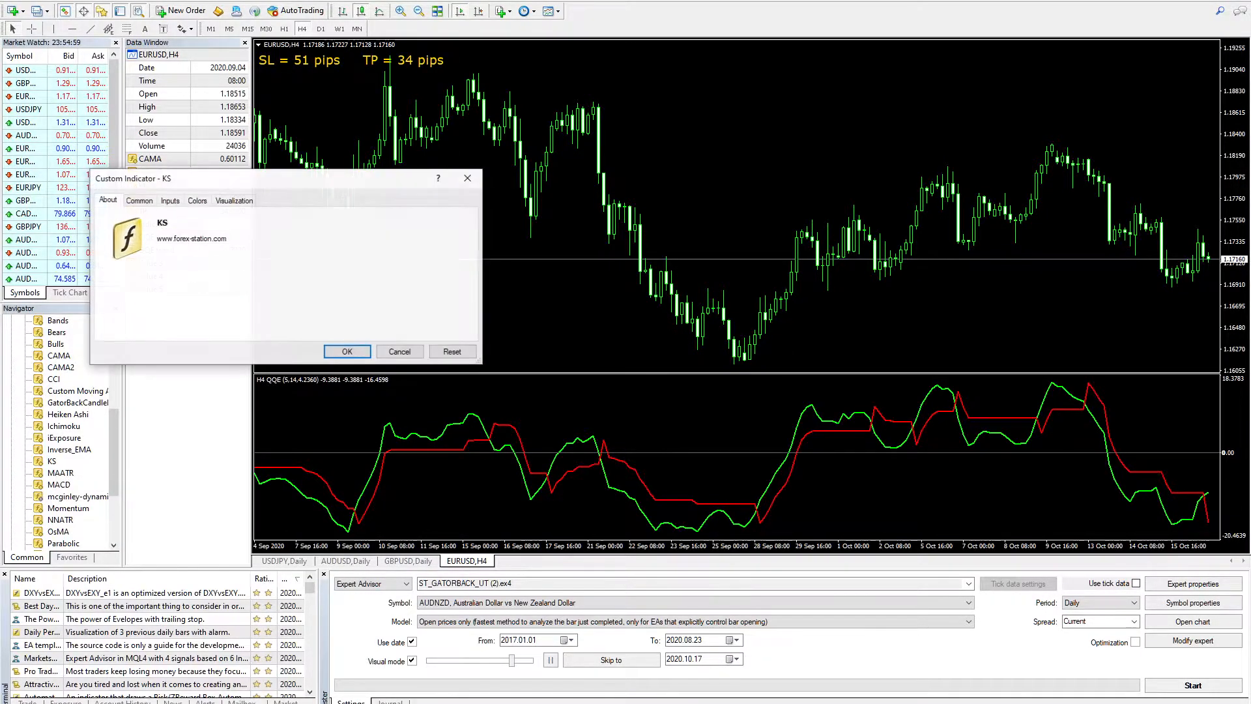
Close the KS Custom Indicator properties in MT4 and return to fxDreema
{"action": "left_click", "coordinate": [347, 351]}
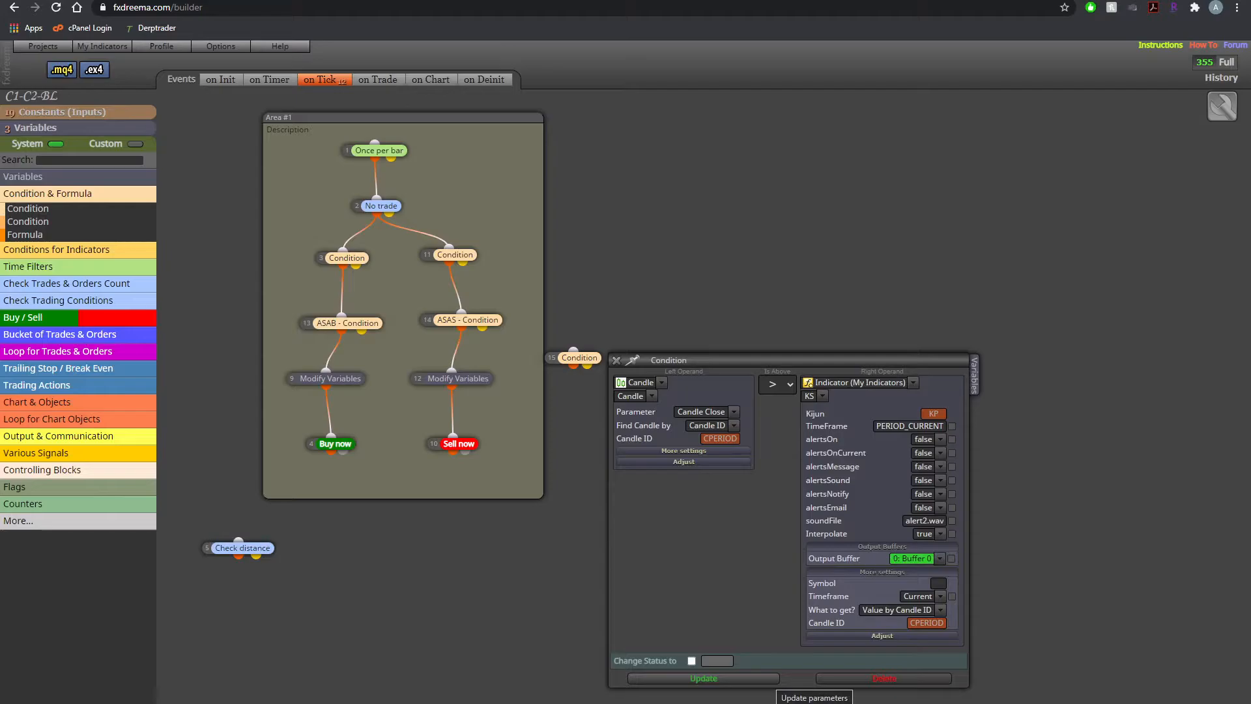
Update the baseline condition's parameters and title the new condition block 'KS'
{"action": "left_click", "coordinate": [702, 678]}
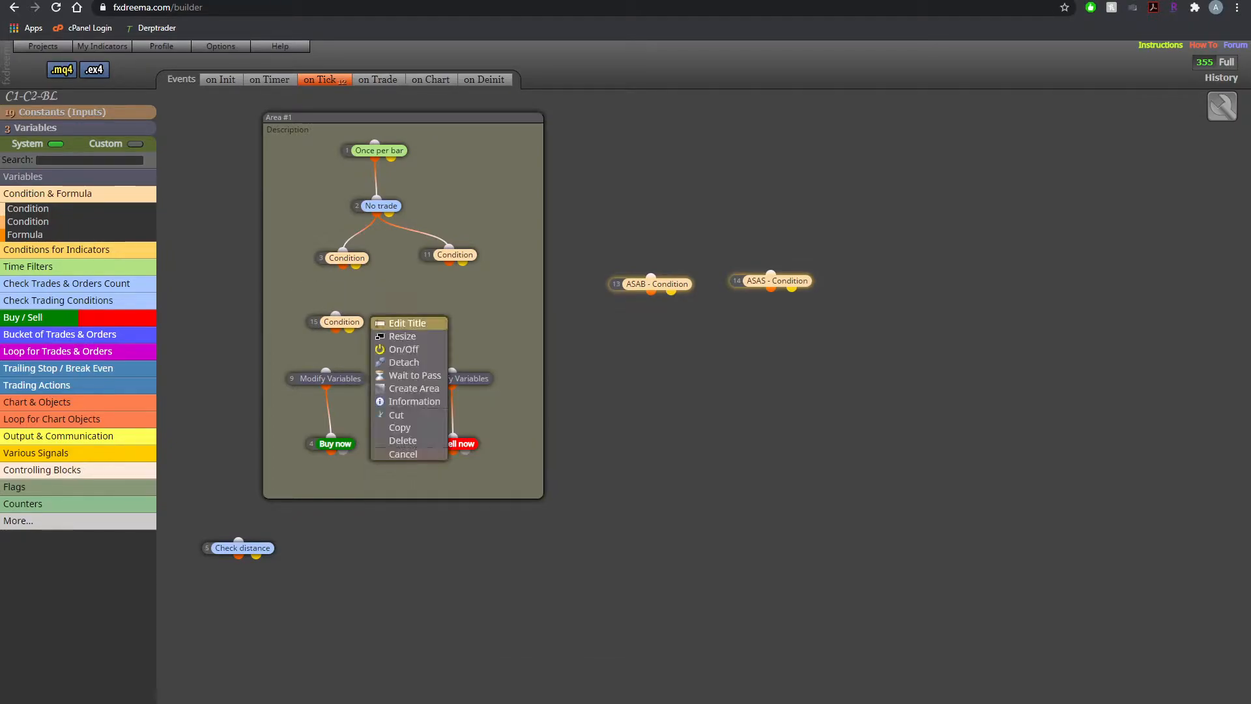
{"action": "left_click", "coordinate": [408, 323]}
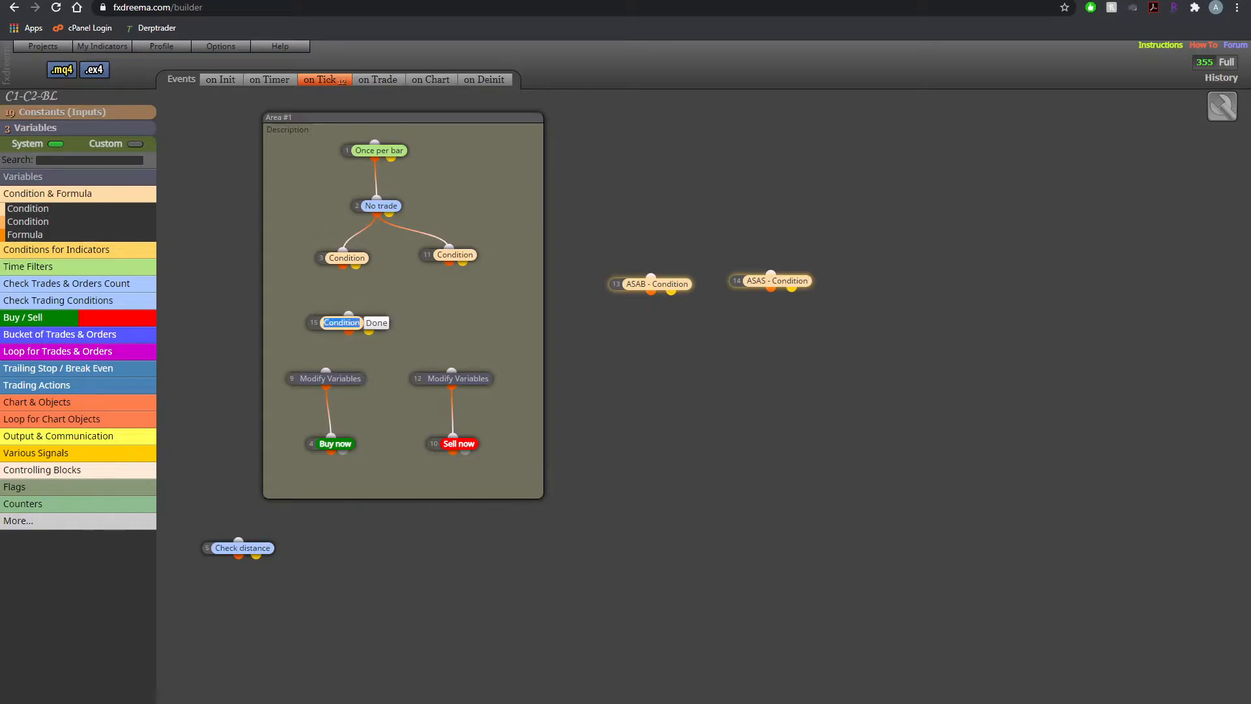
{"action": "type", "text": "KS"}
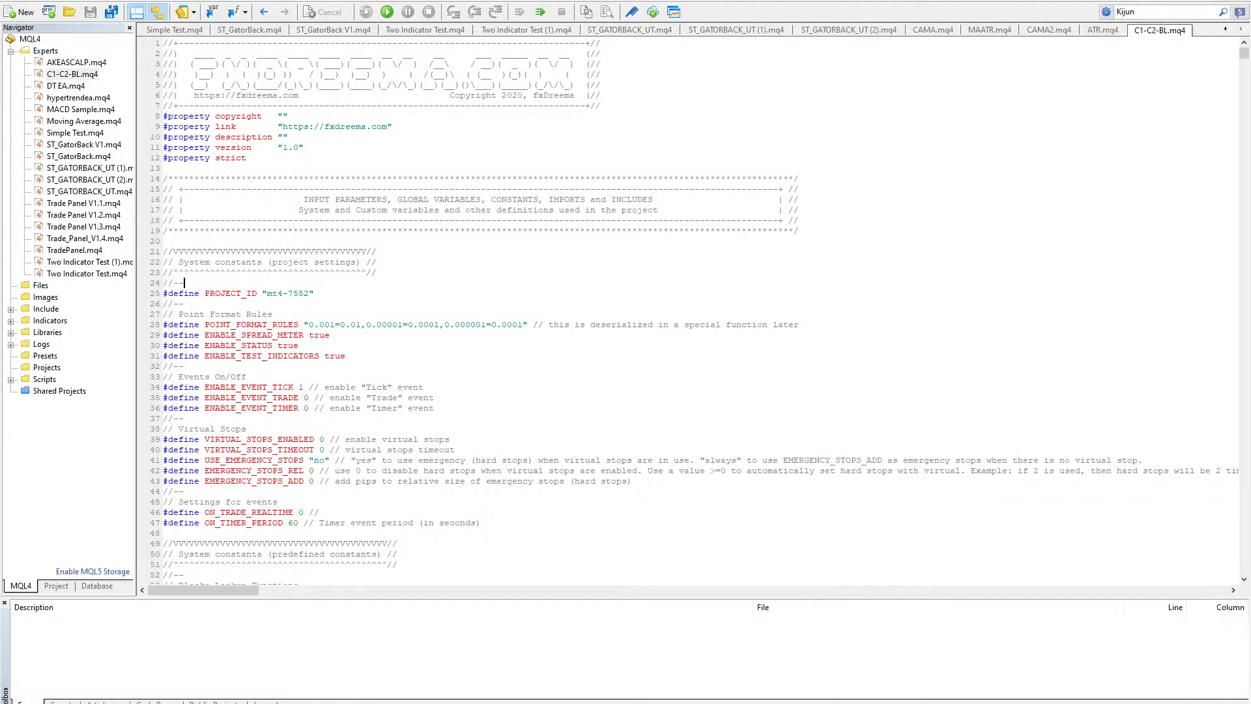
Compile C1-C2-BL.mq4 in MetaEditor so the .ex4 appears in the strategy tester
{"action": "left_click", "coordinate": [325, 12]}
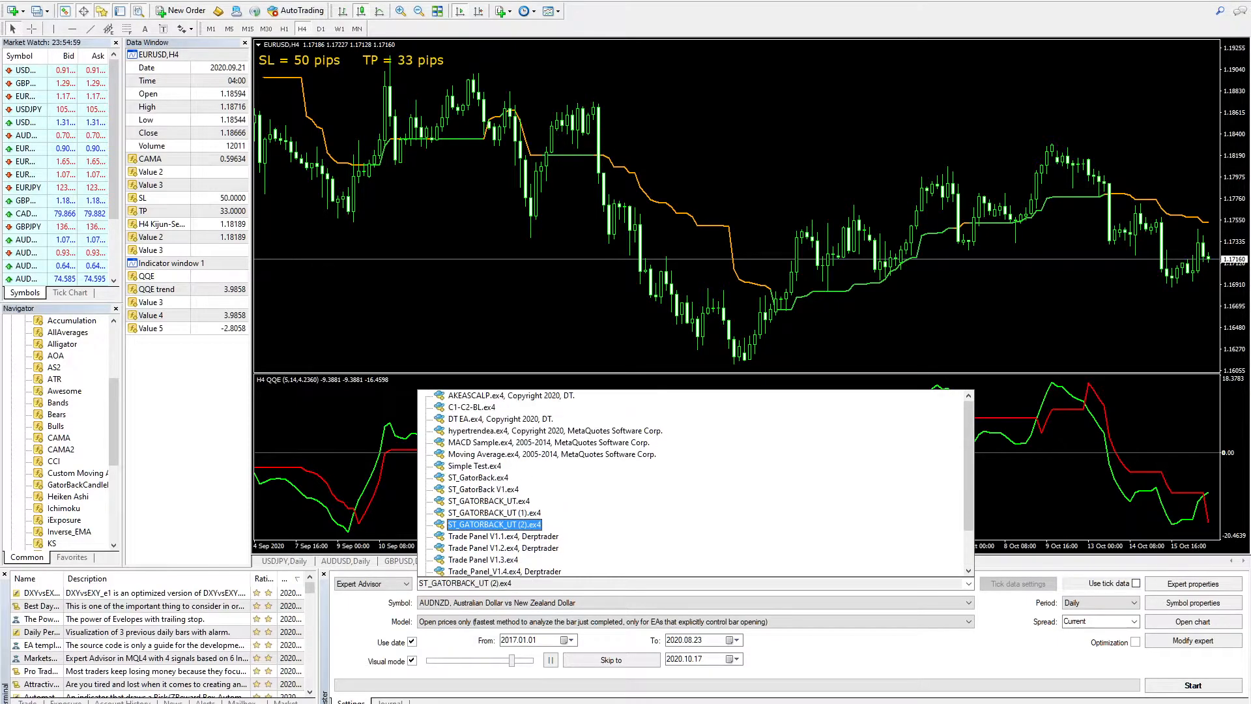
Run a visual backtest of the C1-C2-BL expert on AUDNZD daily and return to fxDreema
{"action": "left_click", "coordinate": [481, 419]}
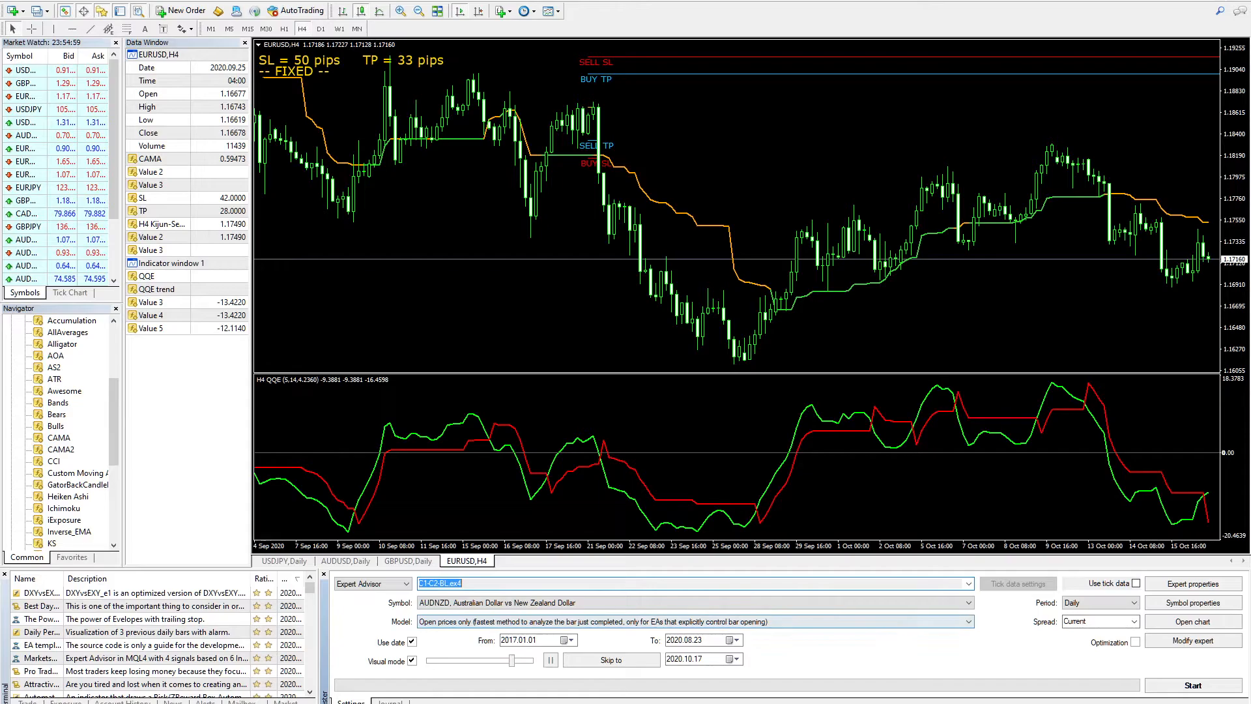
{"action": "left_click", "coordinate": [1192, 684]}
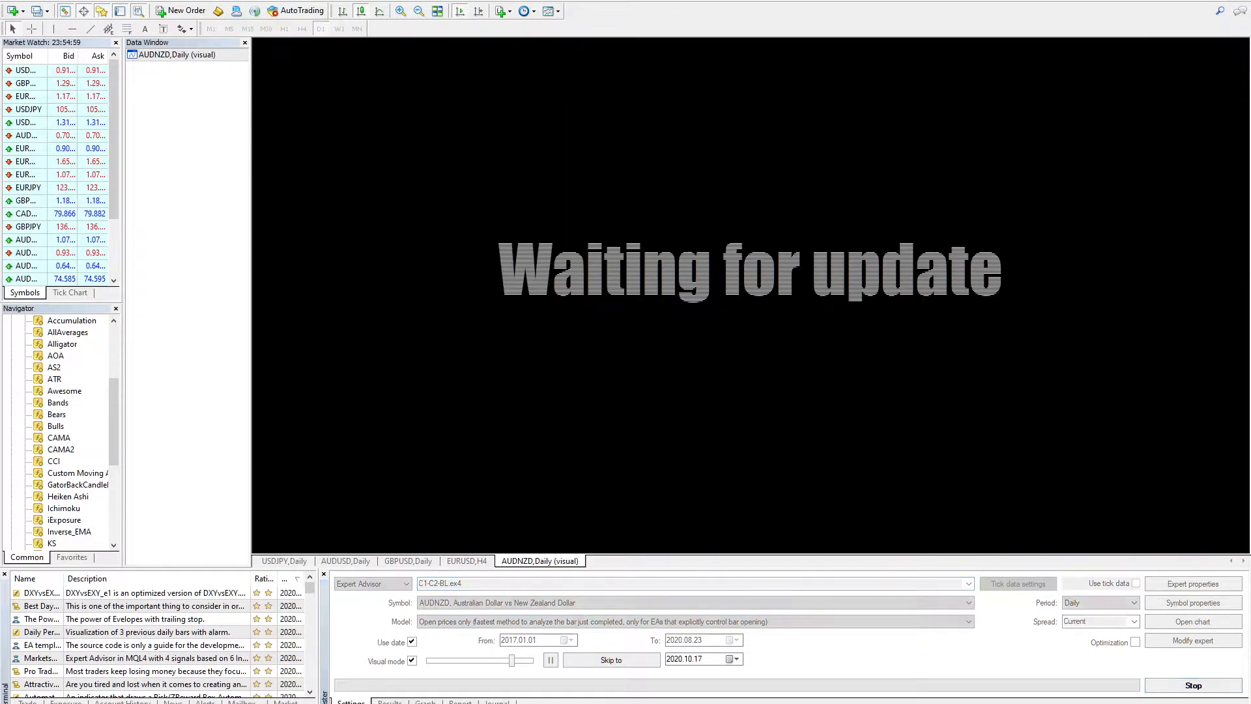
{"action": "left_click", "coordinate": [609, 660]}
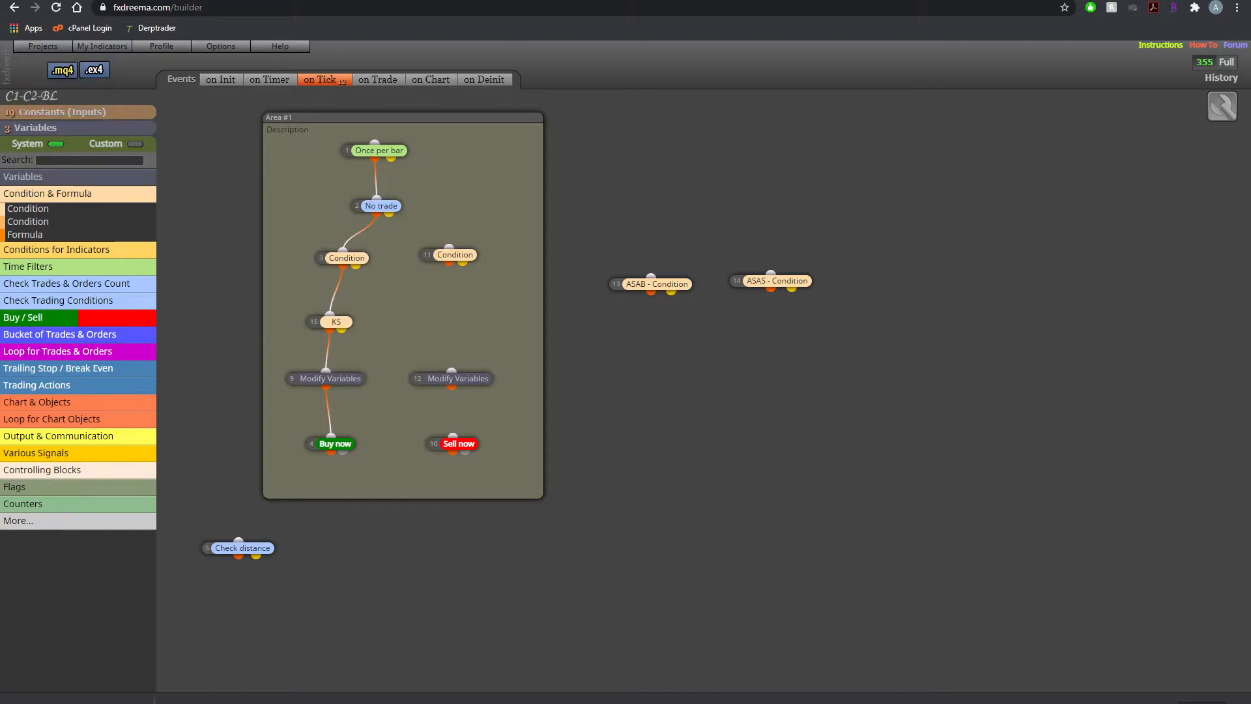
Export the MQL4 source over the existing C1-C2-BL.mq4 in the Experts folder, confirming replace
{"action": "left_click", "coordinate": [61, 69]}
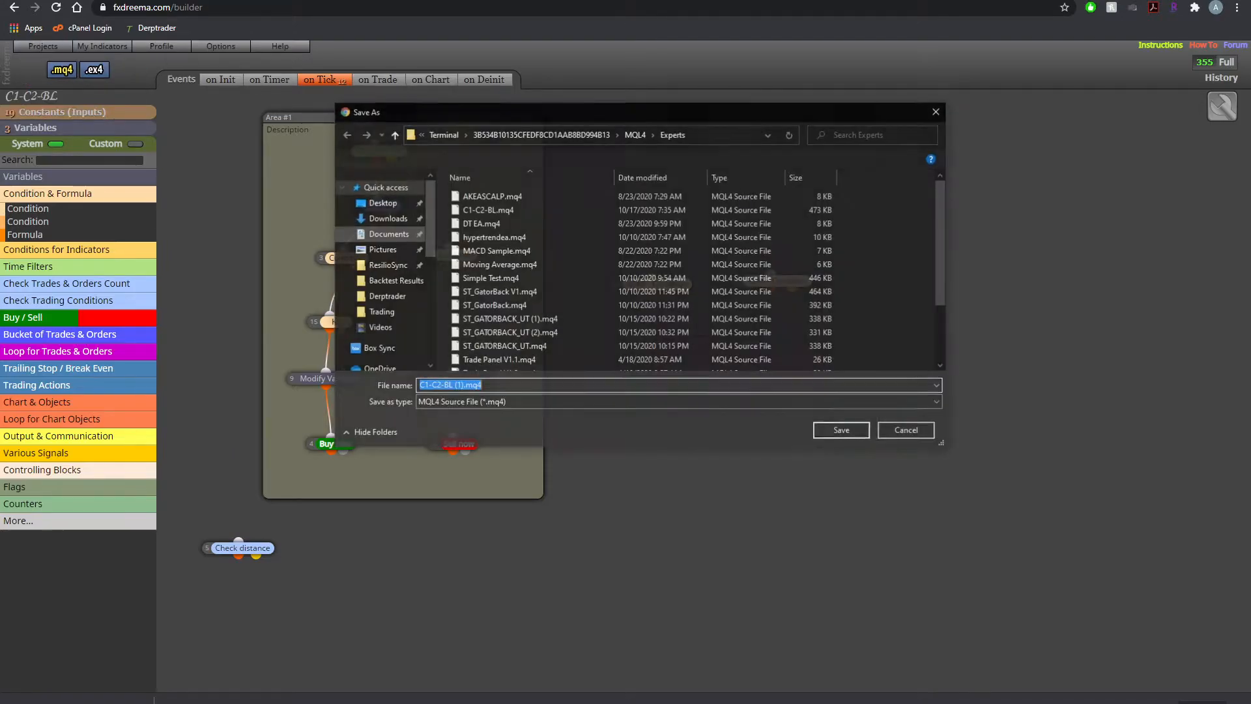
{"action": "left_click", "coordinate": [839, 430]}
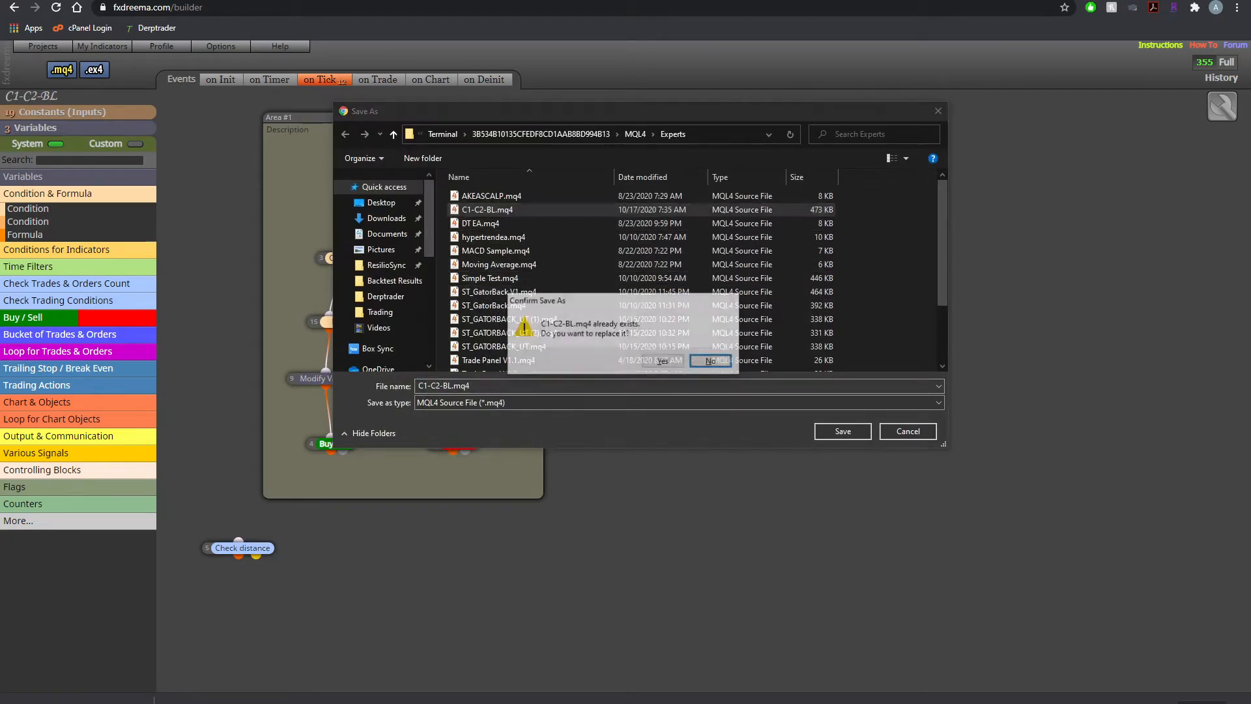
{"action": "left_click", "coordinate": [662, 361]}
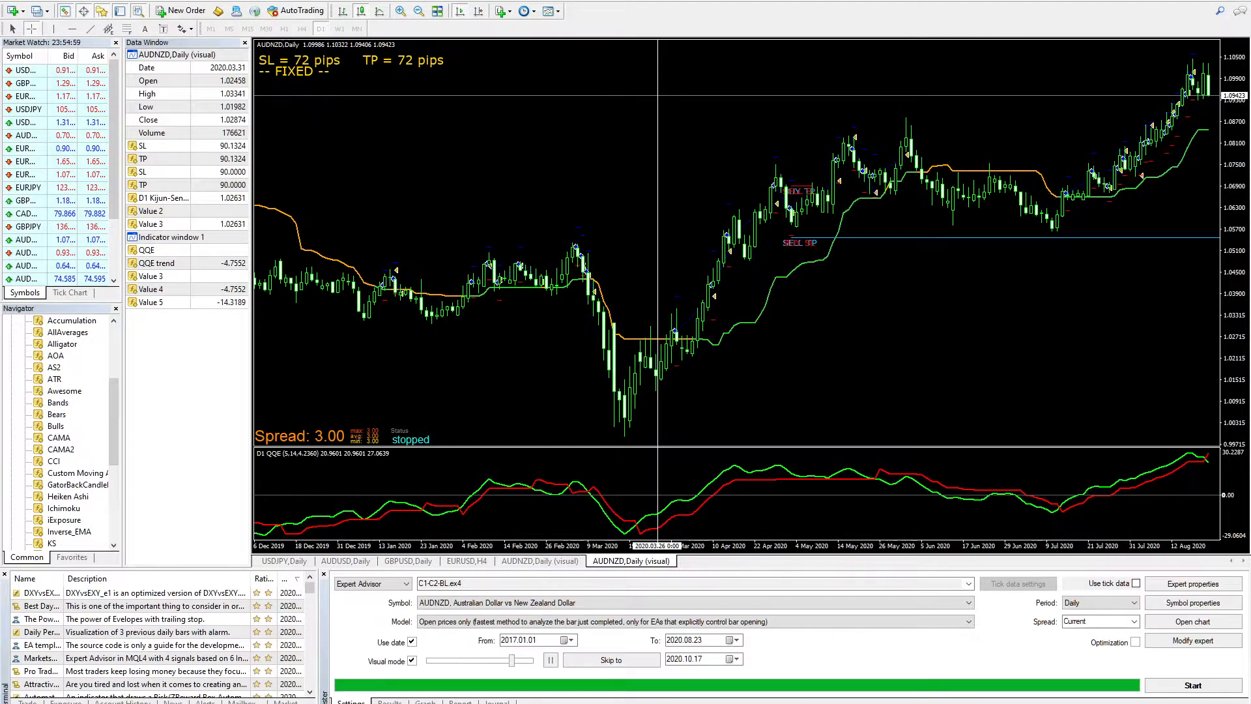
Review the finished backtest's balance graph and its summary report in Strategy Tester
{"action": "left_click", "coordinate": [426, 702]}
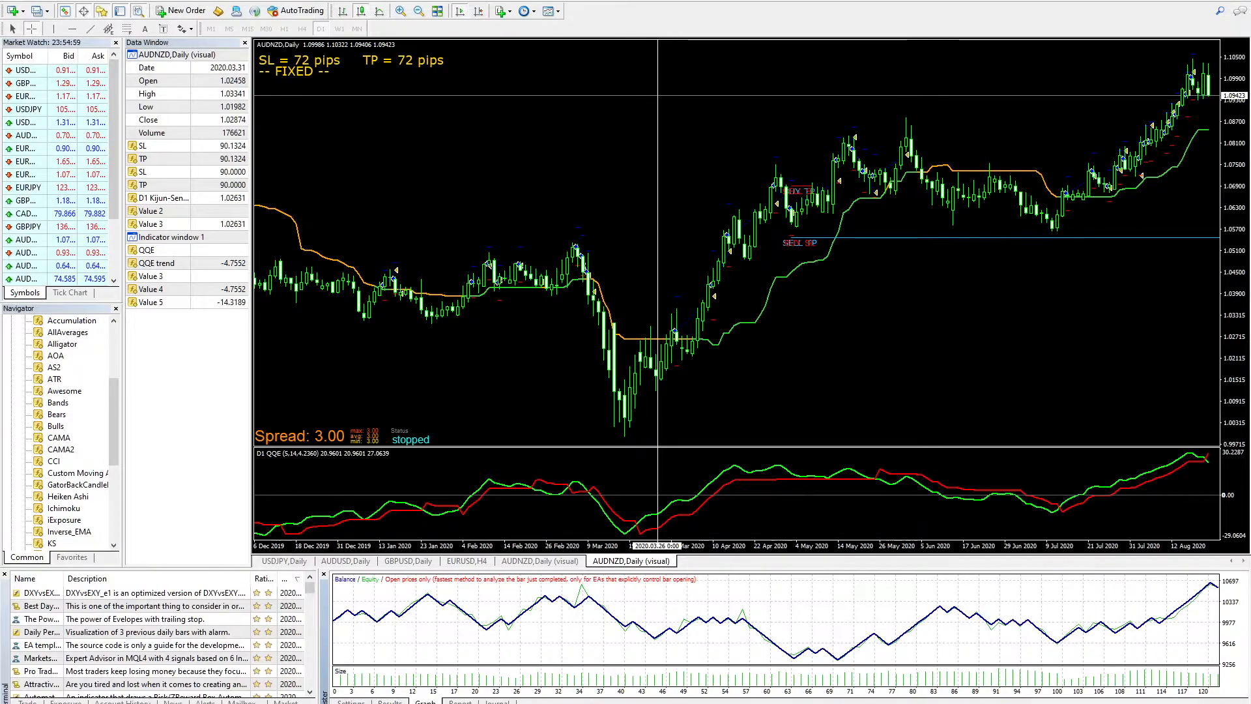
{"action": "left_click", "coordinate": [459, 701]}
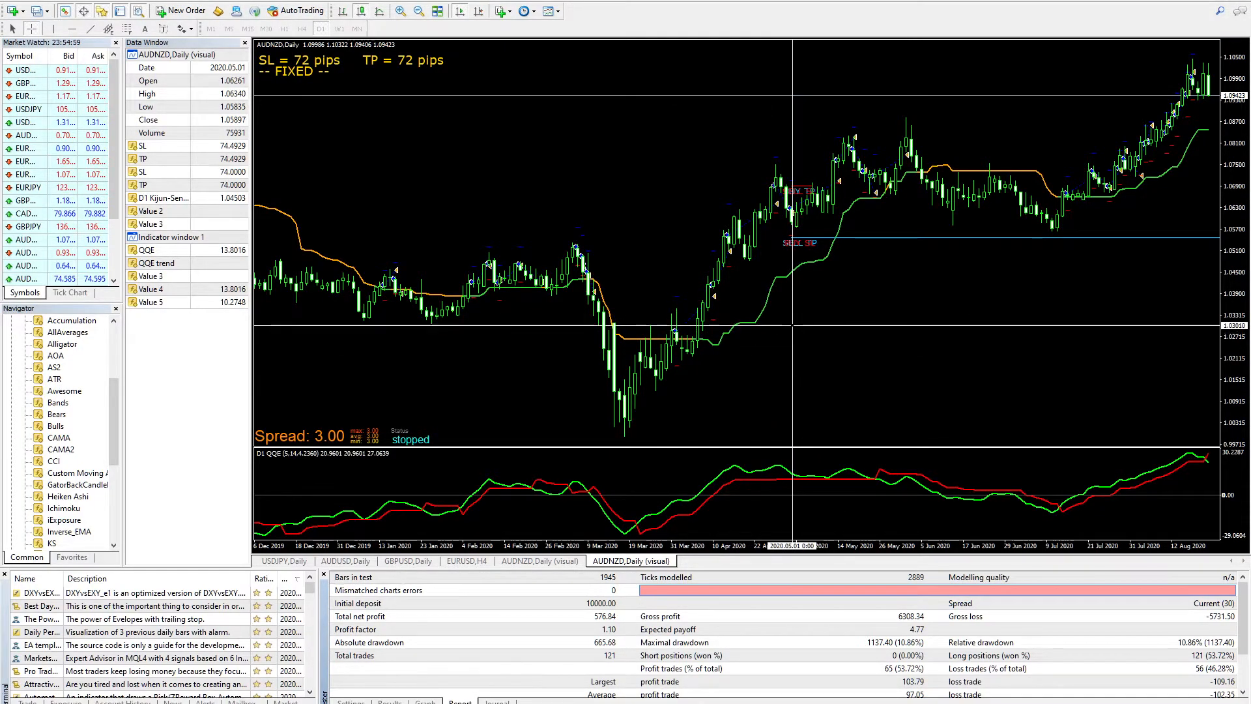
{"action": "mouse_move", "coordinate": [1065, 194]}
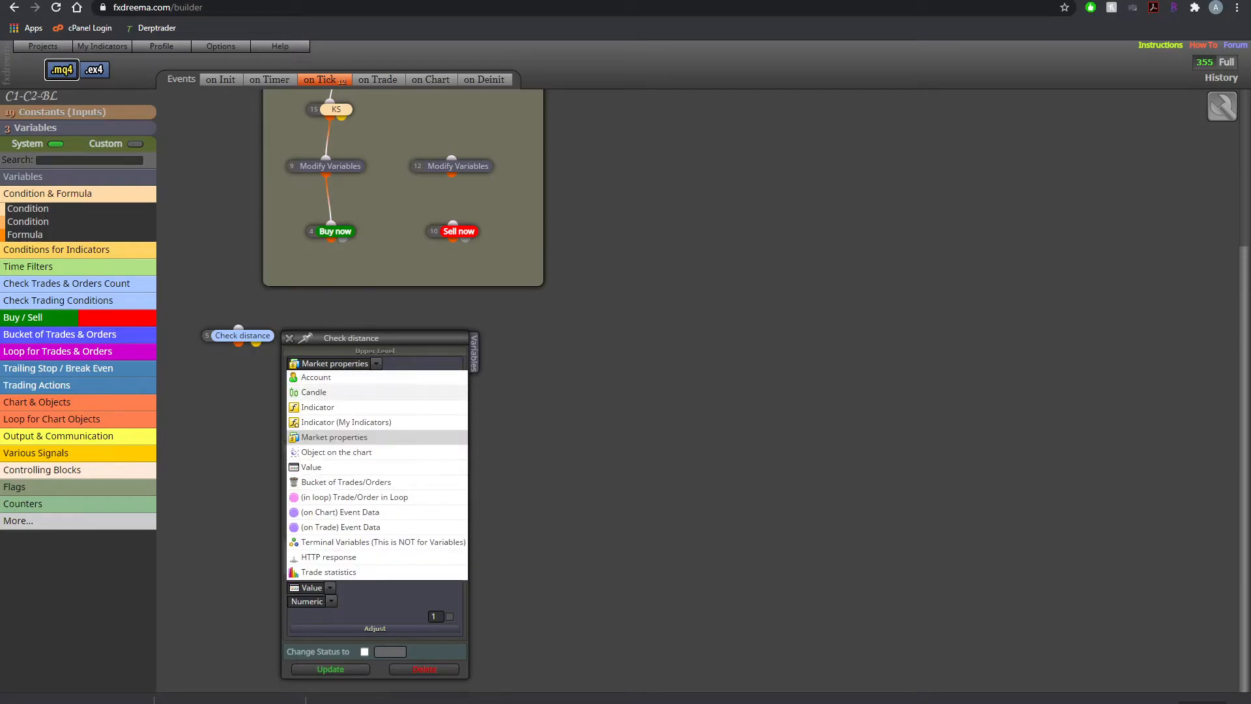
Configure Check distance: Candle Close vs custom indicator KS buffer 0, greater than TP pips, and update
{"action": "left_click", "coordinate": [314, 392]}
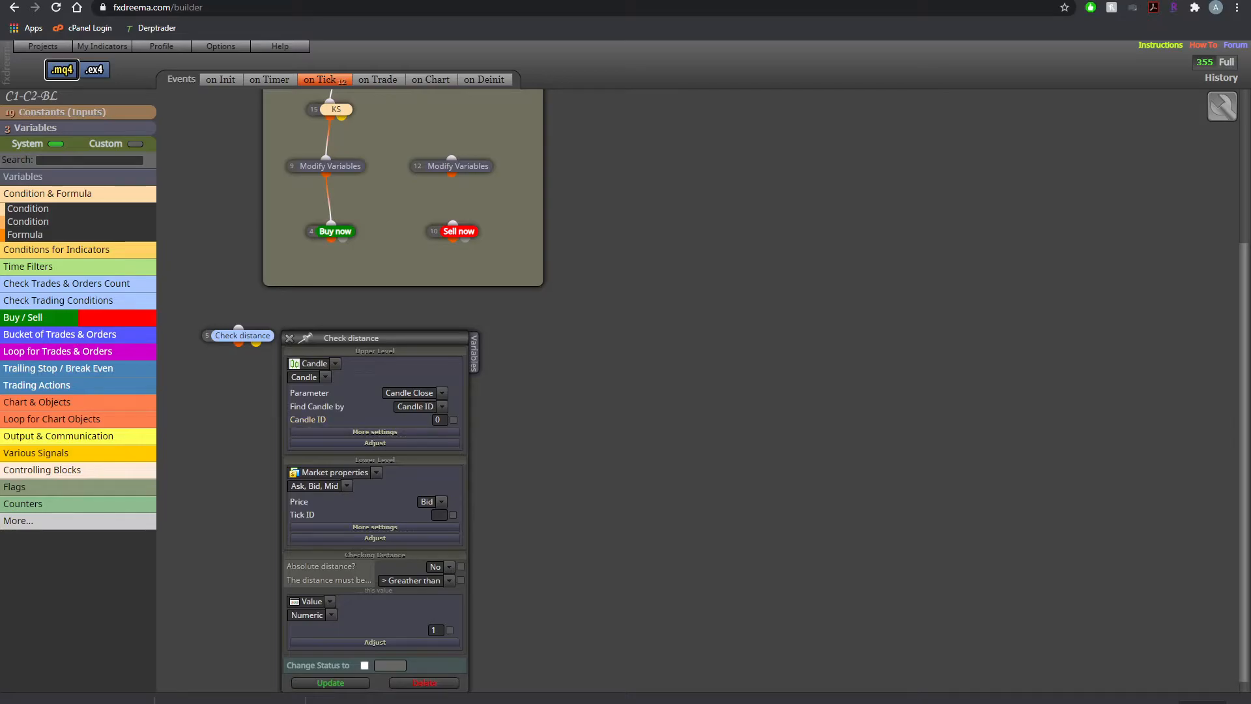
{"action": "left_click", "coordinate": [452, 420]}
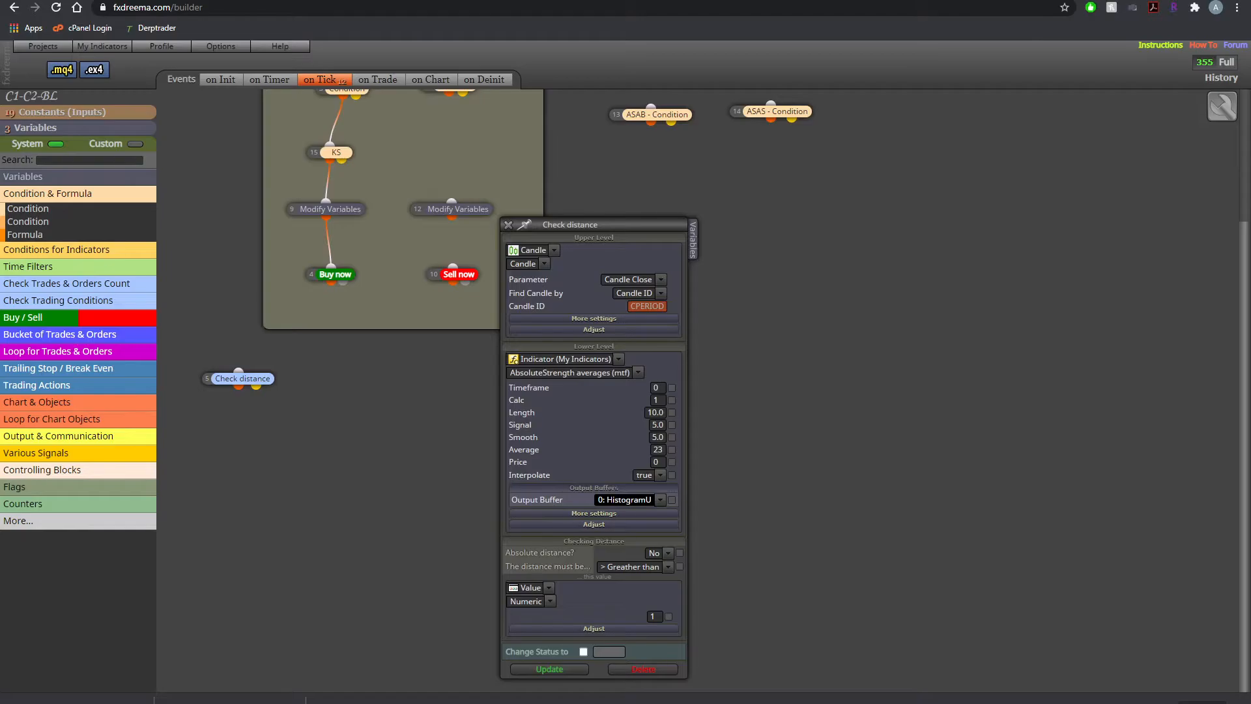
{"action": "left_click", "coordinate": [637, 372]}
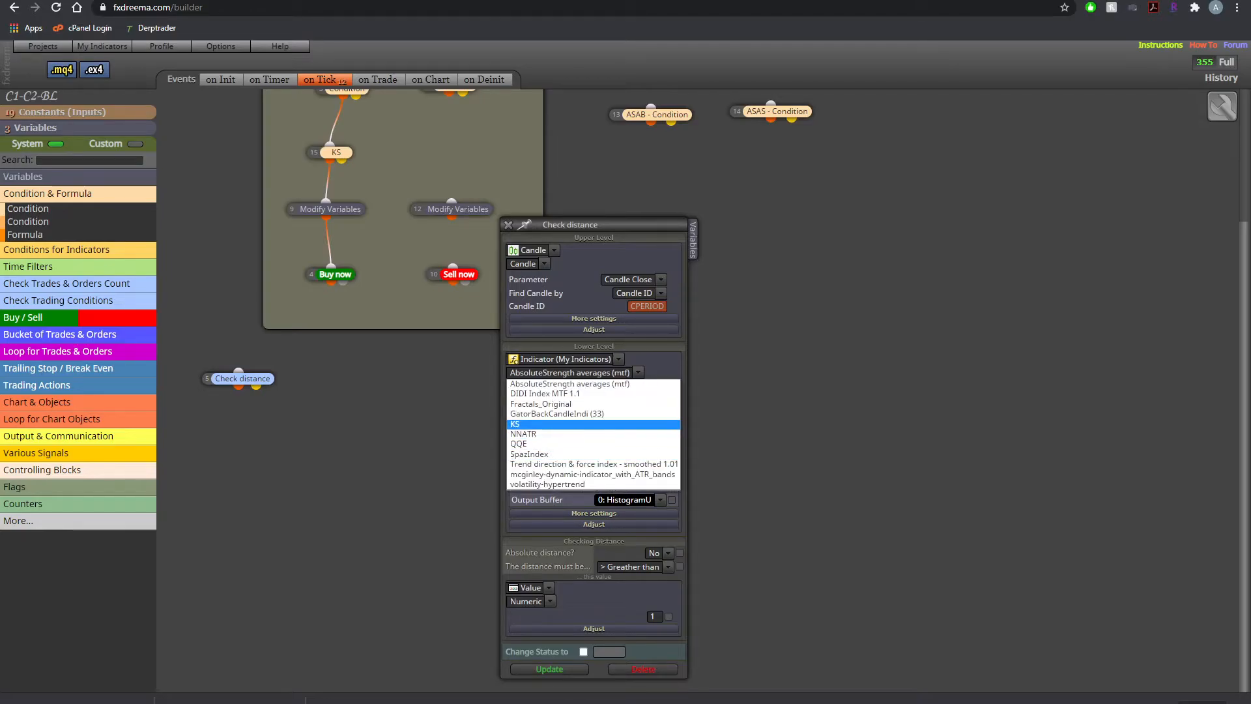
{"action": "left_click", "coordinate": [516, 424]}
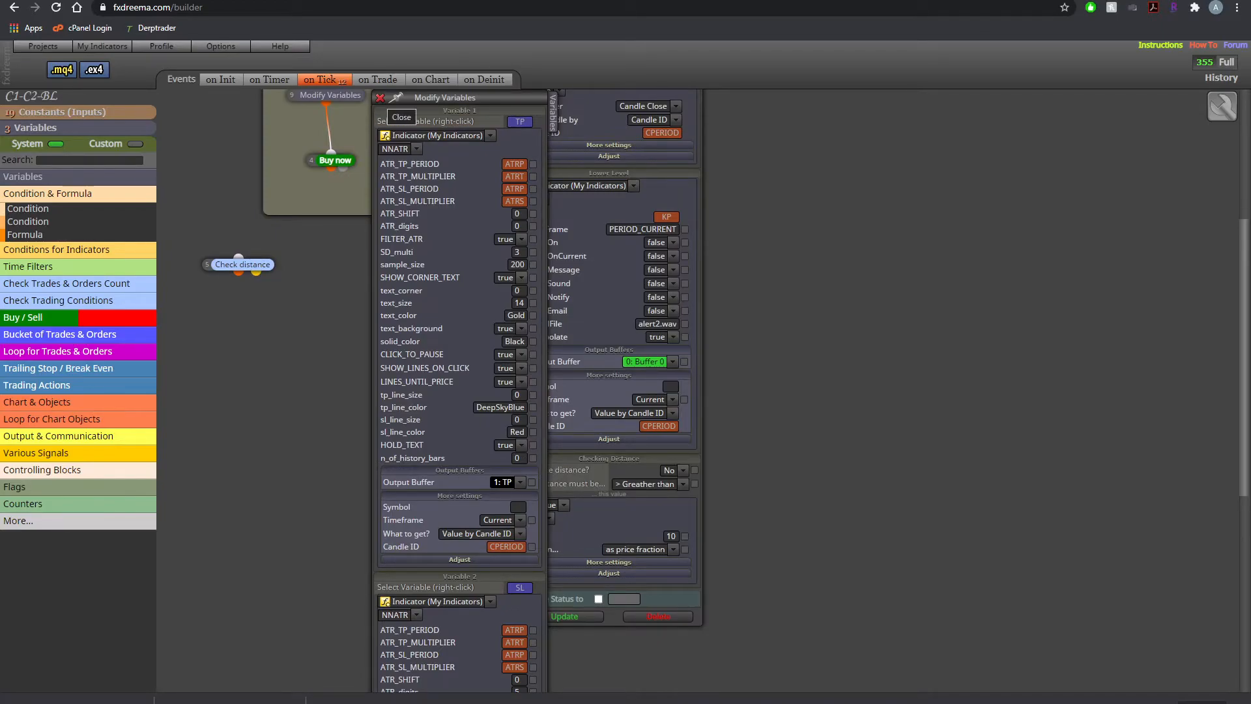
{"action": "left_click", "coordinate": [402, 117]}
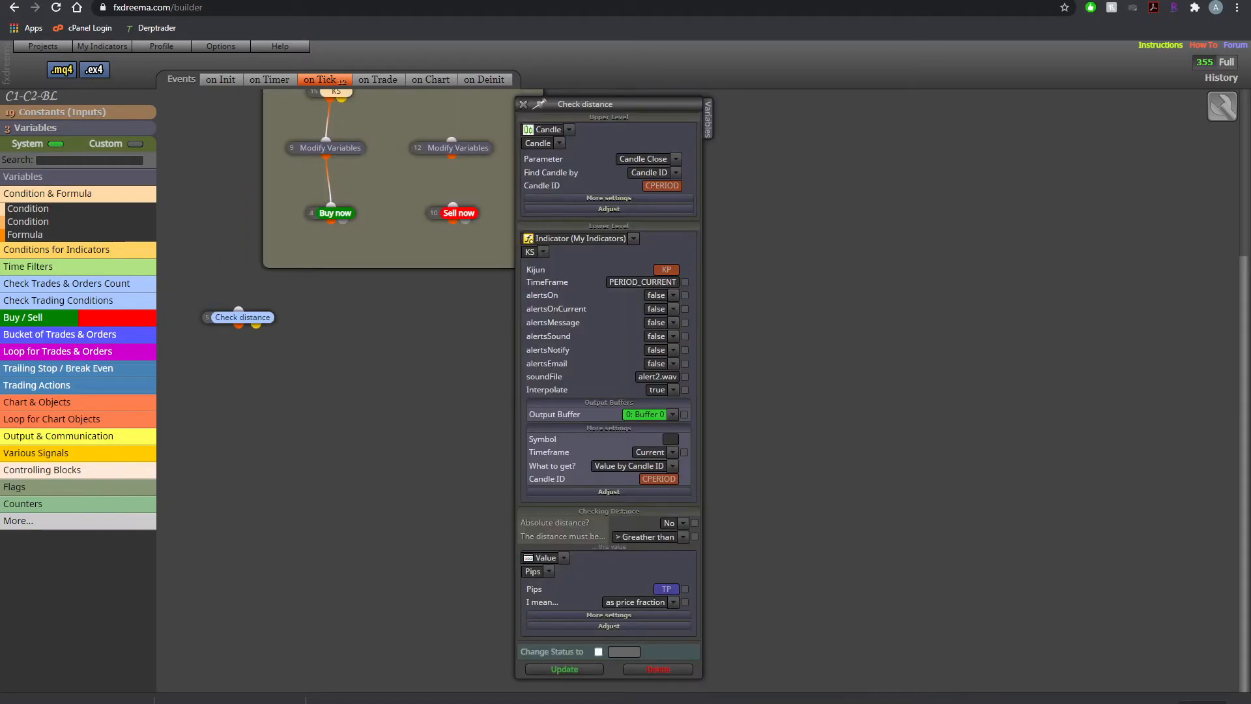
{"action": "mouse_move", "coordinate": [563, 669]}
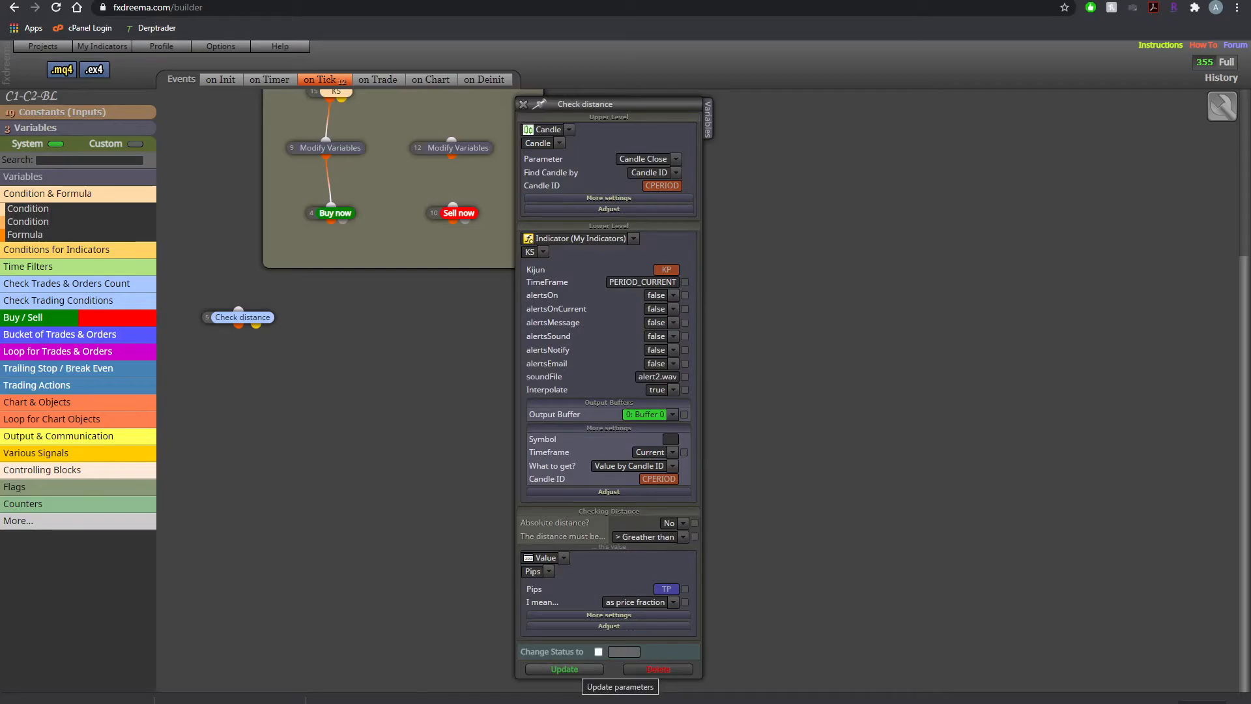
{"action": "left_click", "coordinate": [563, 669]}
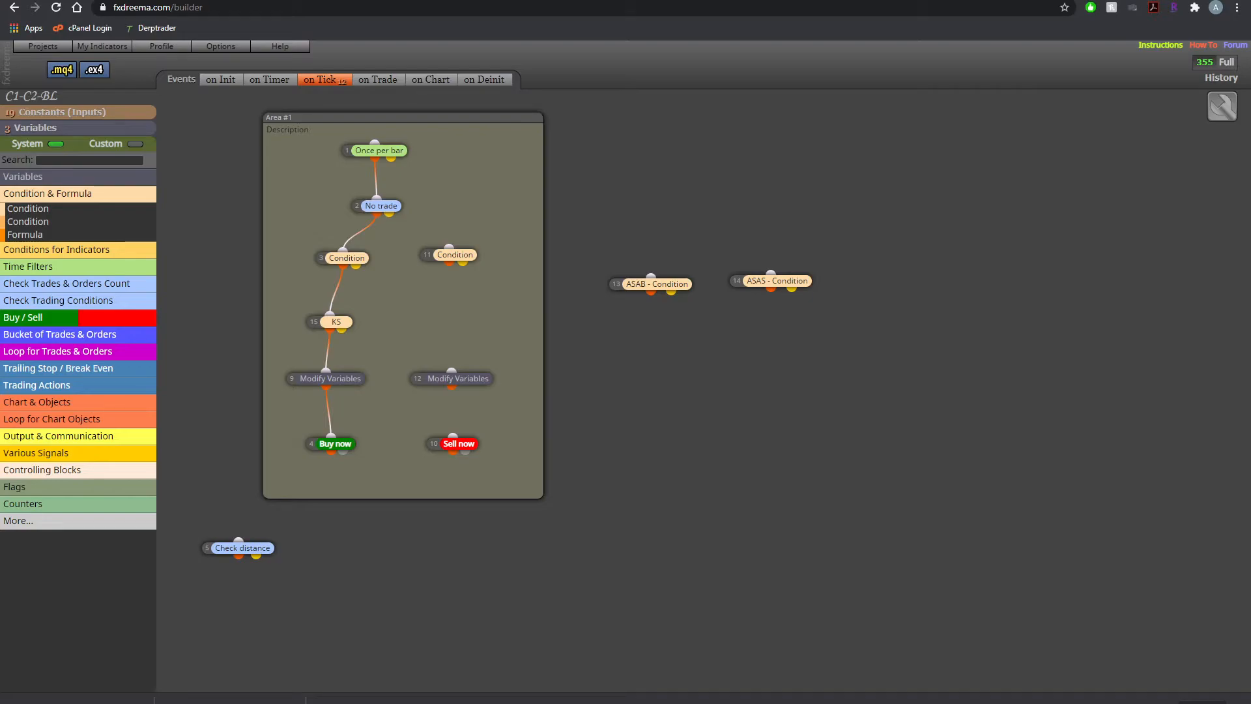
Link Check distance between the buy-side Modify Variables and Buy now, then start the .mq4 export
{"action": "left_click_drag", "start_coordinate": [238, 547], "coordinate": [250, 421]}
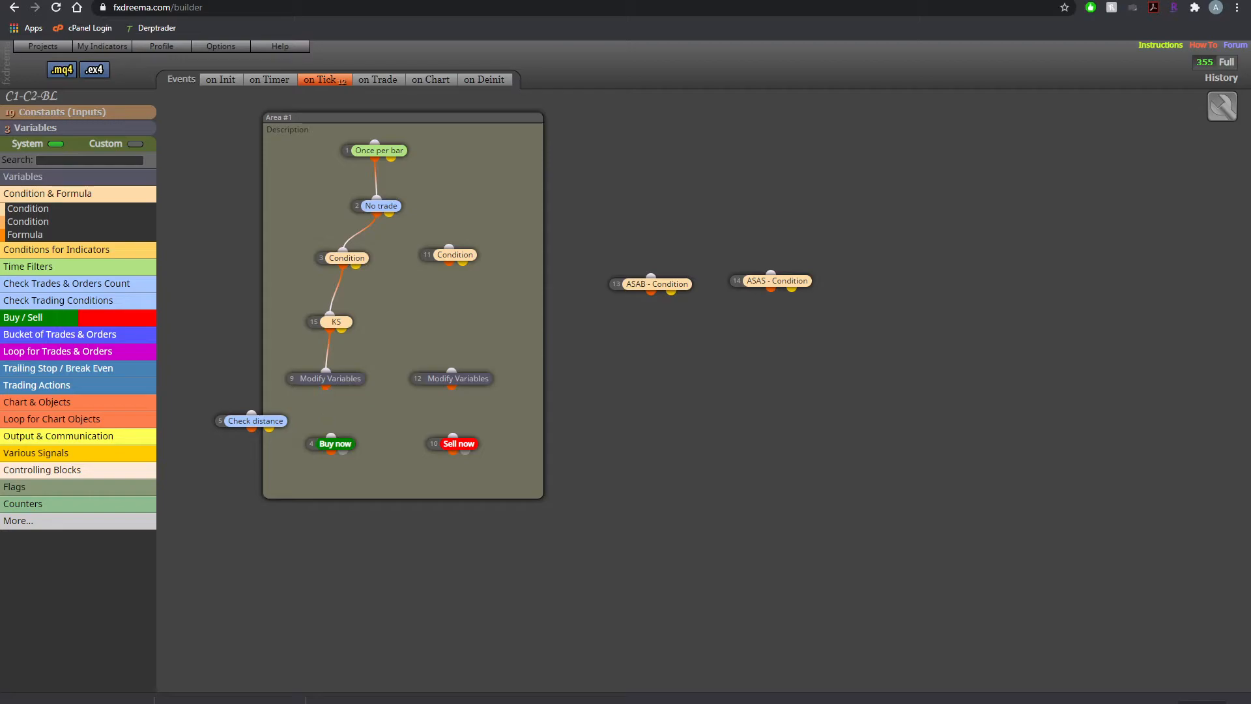
{"action": "left_click_drag", "start_coordinate": [251, 421], "coordinate": [334, 410]}
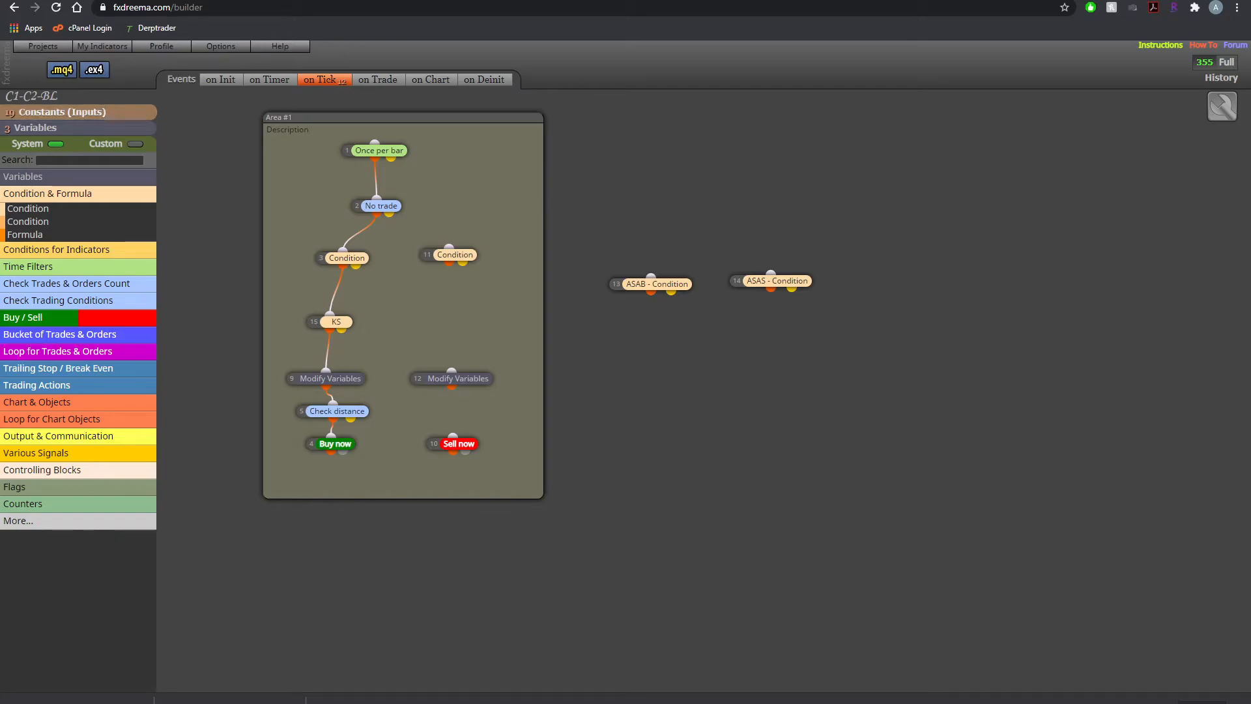
{"action": "left_click", "coordinate": [62, 69]}
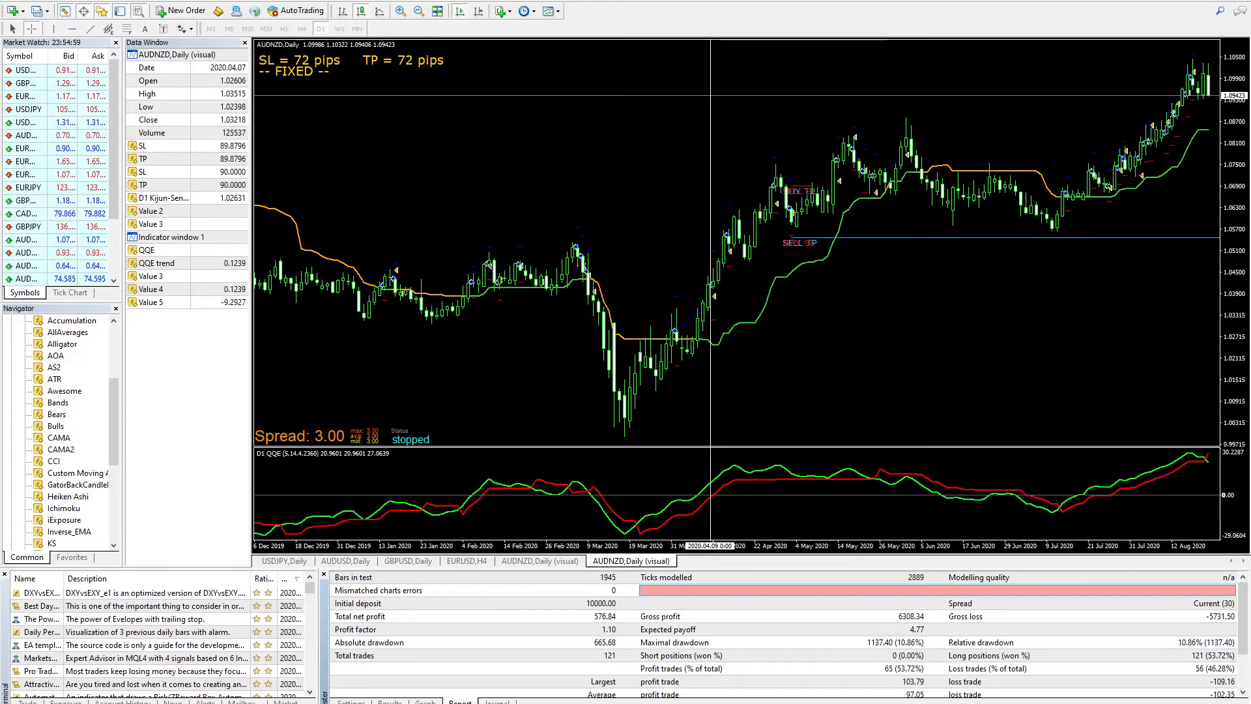
Select the C1-C2-BL expert in Strategy Tester settings and start the visual backtest
{"action": "left_click", "coordinate": [350, 701]}
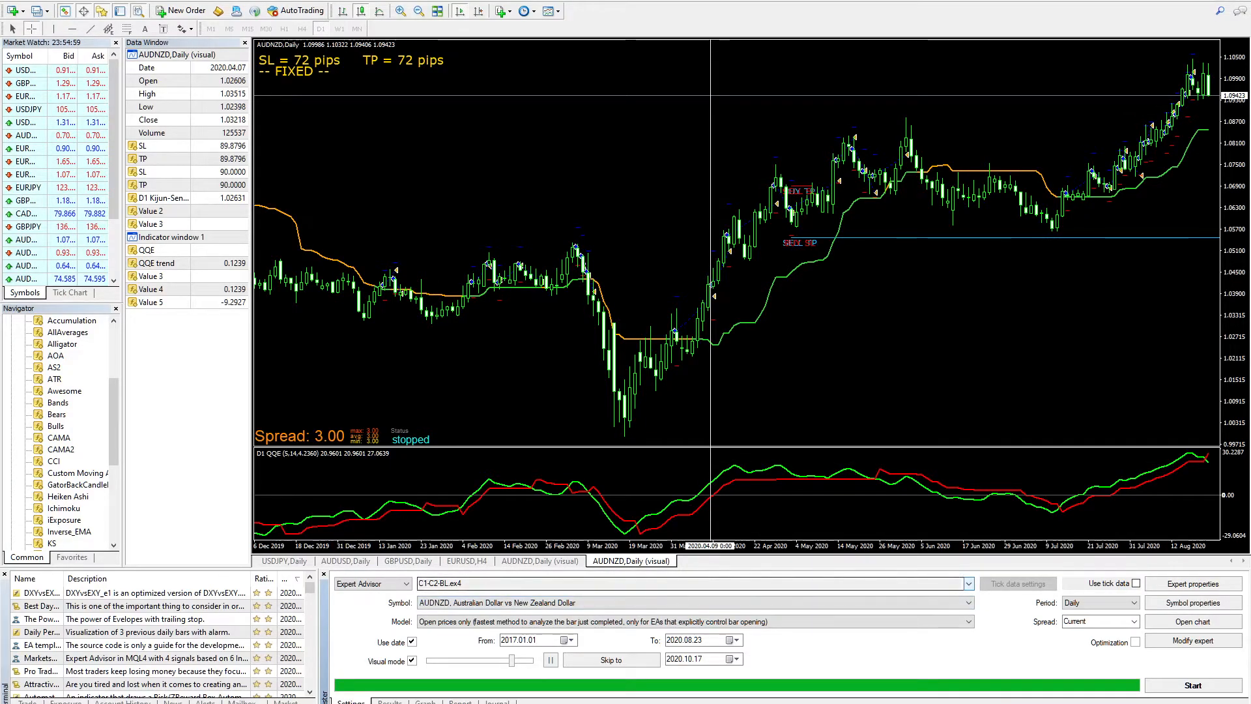
{"action": "left_click", "coordinate": [459, 701]}
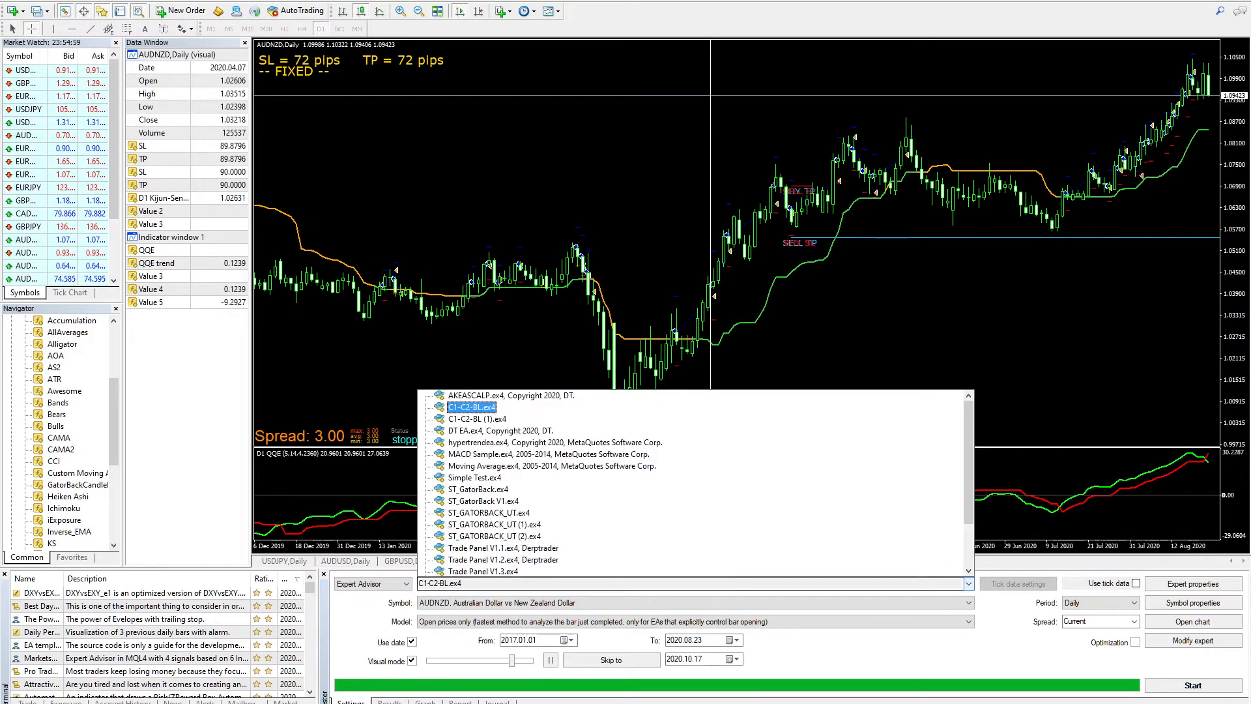
{"action": "left_click", "coordinate": [478, 418]}
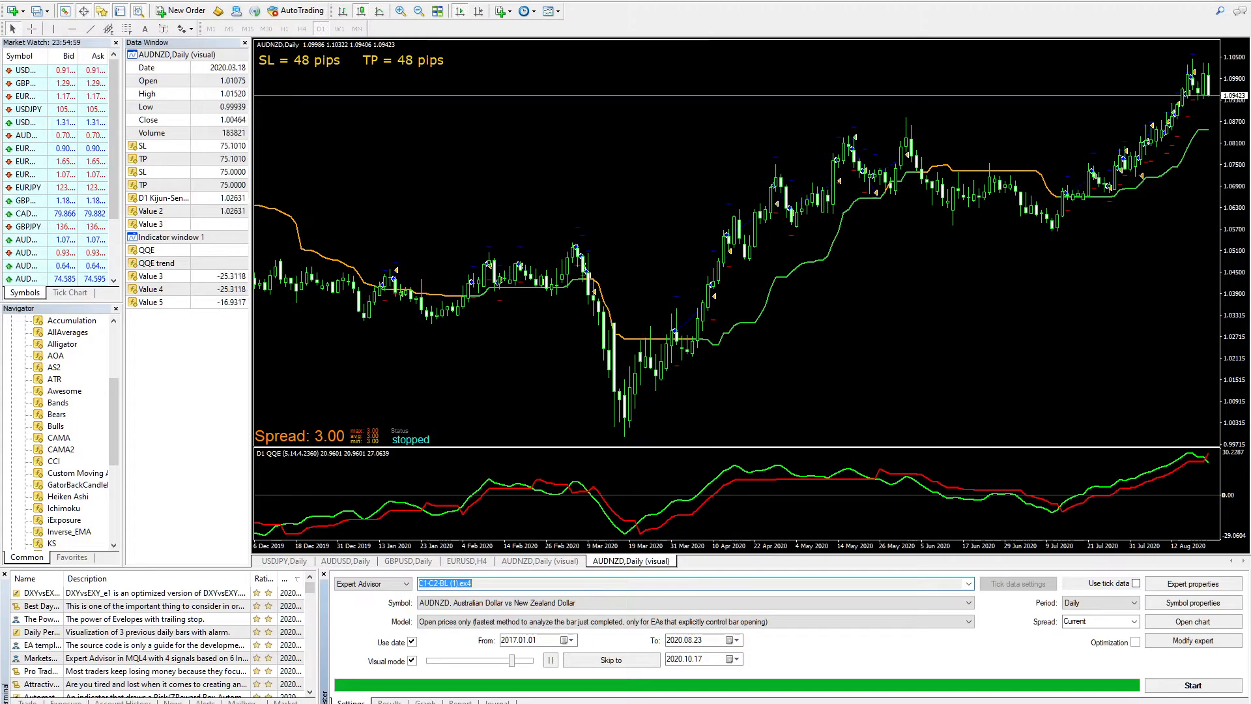
{"action": "left_click", "coordinate": [1193, 684]}
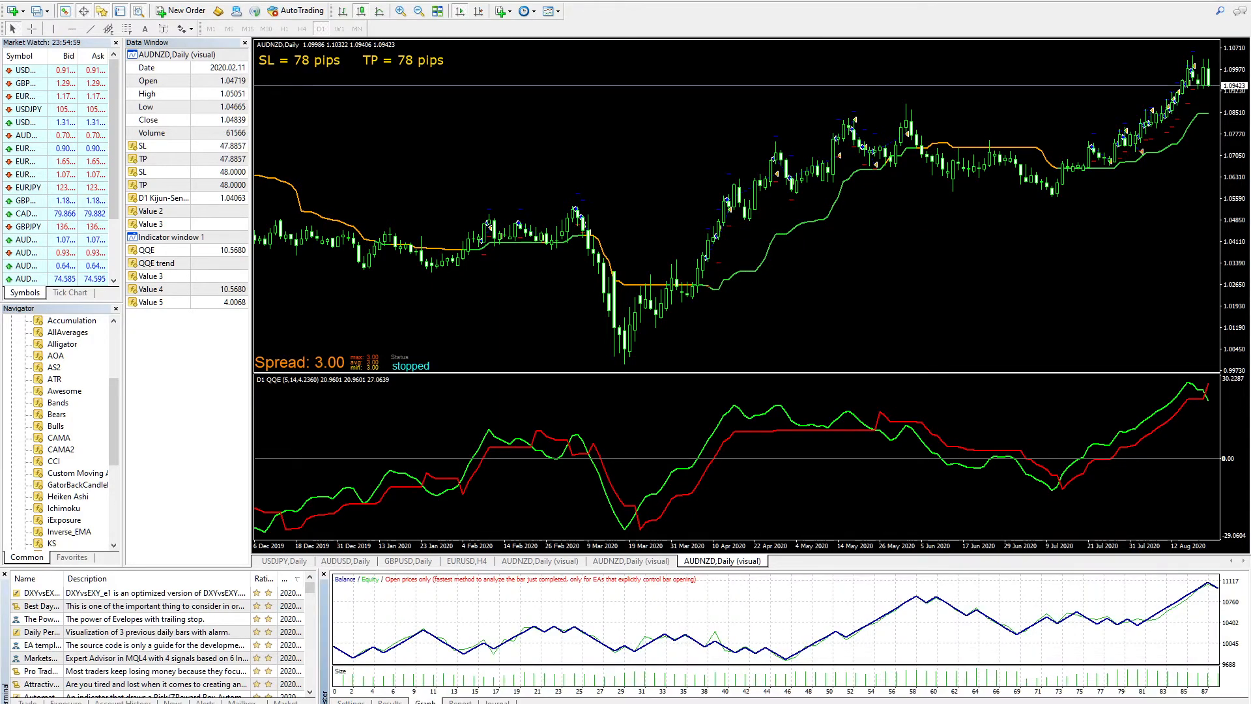
Review the rerun report showing 88 trades and 993.52 net profit on AUDNZD daily
{"action": "left_click", "coordinate": [458, 702]}
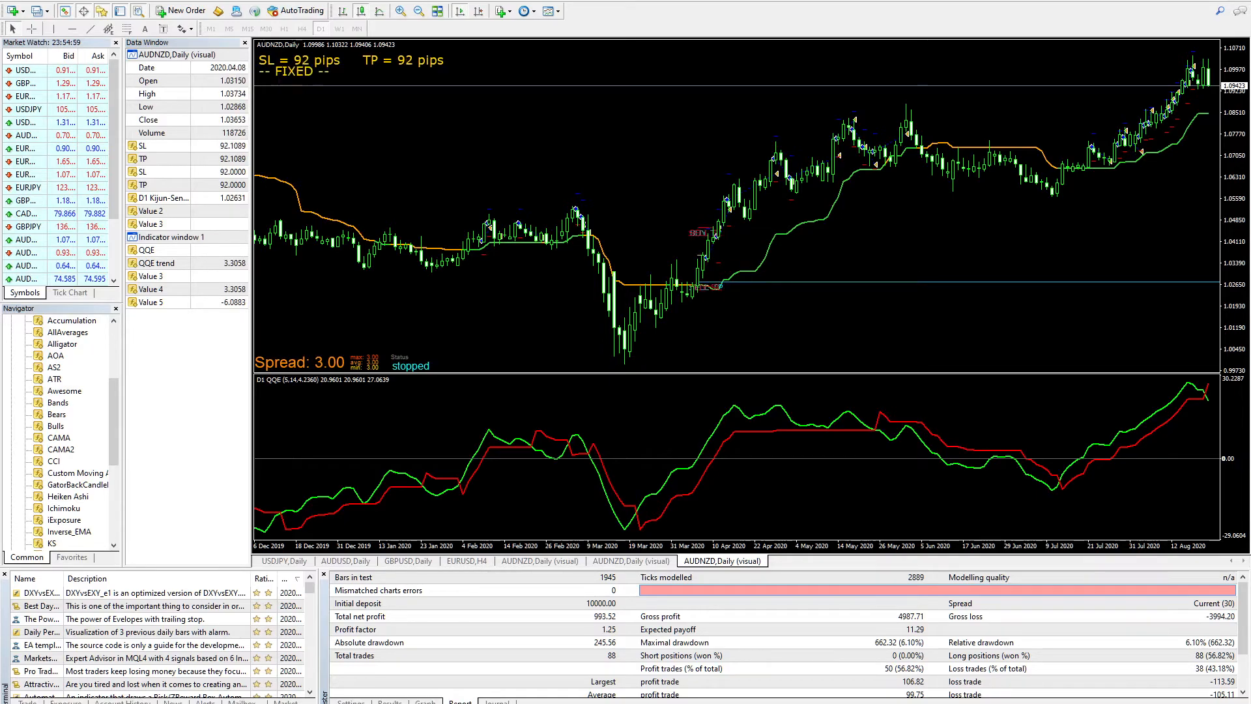
{"action": "mouse_move", "coordinate": [714, 285]}
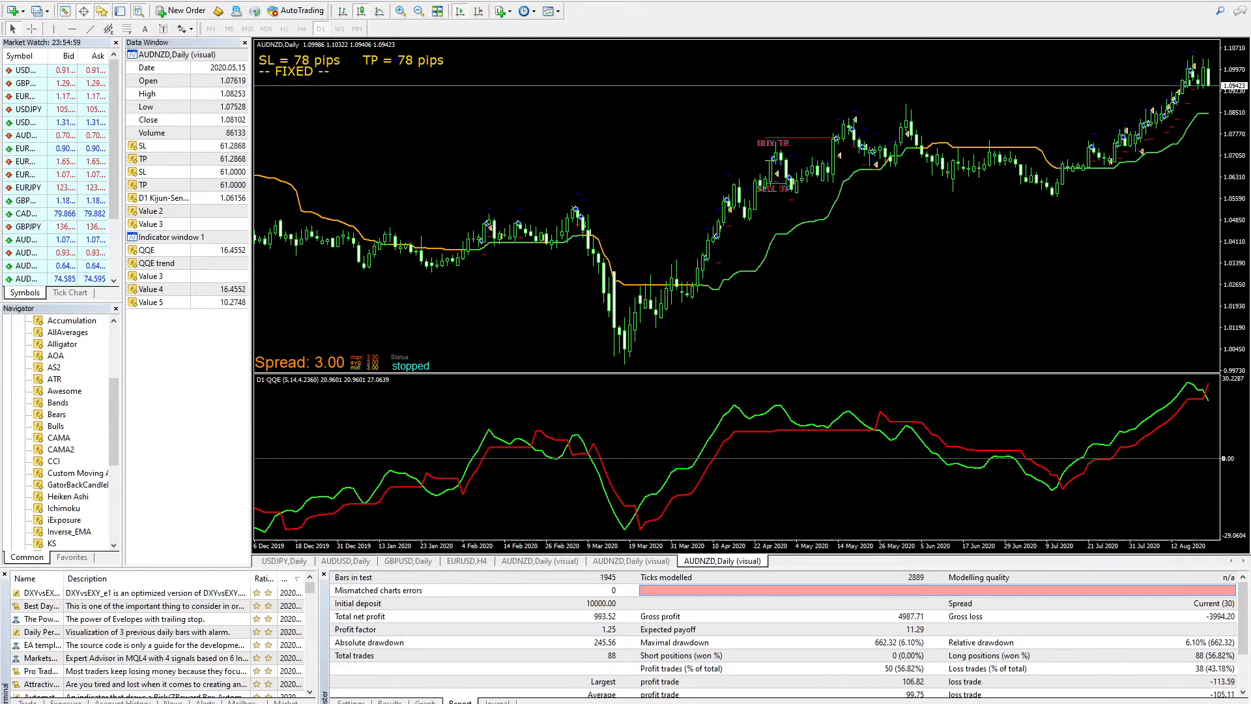
{"action": "scroll", "scroll_direction": "left", "scroll_amount": 3}
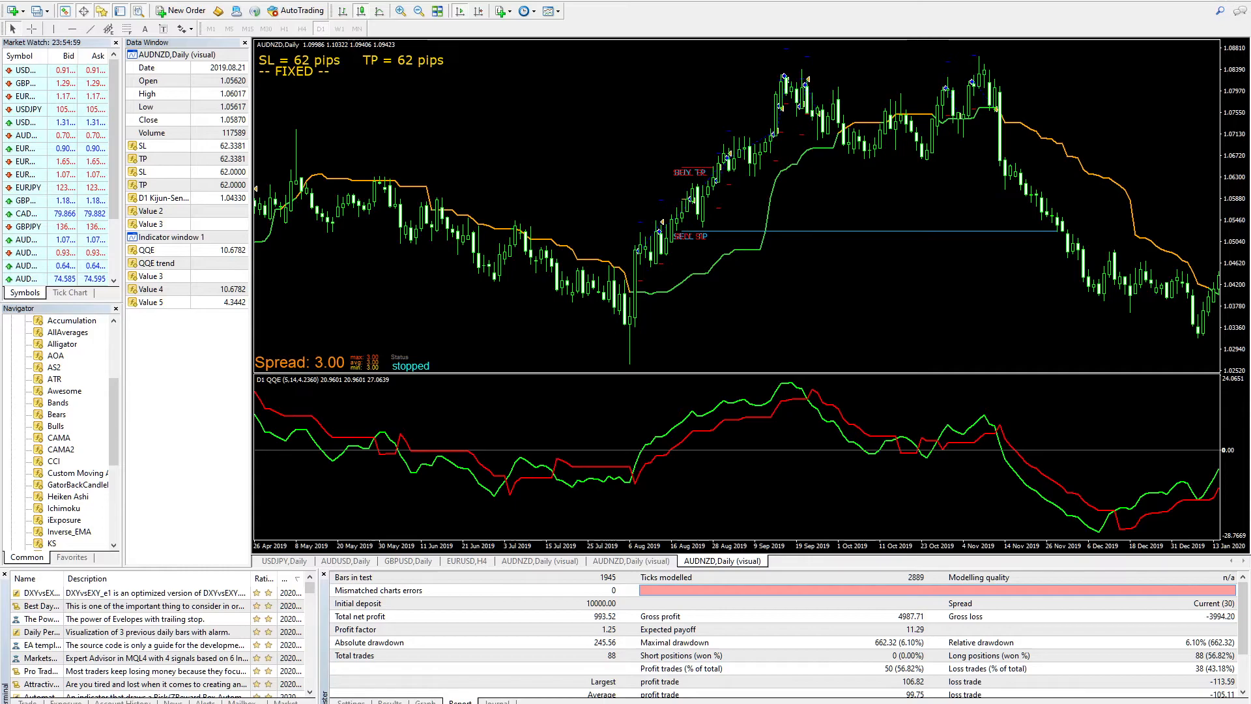
{"action": "scroll", "scroll_direction": "left", "scroll_amount": 3}
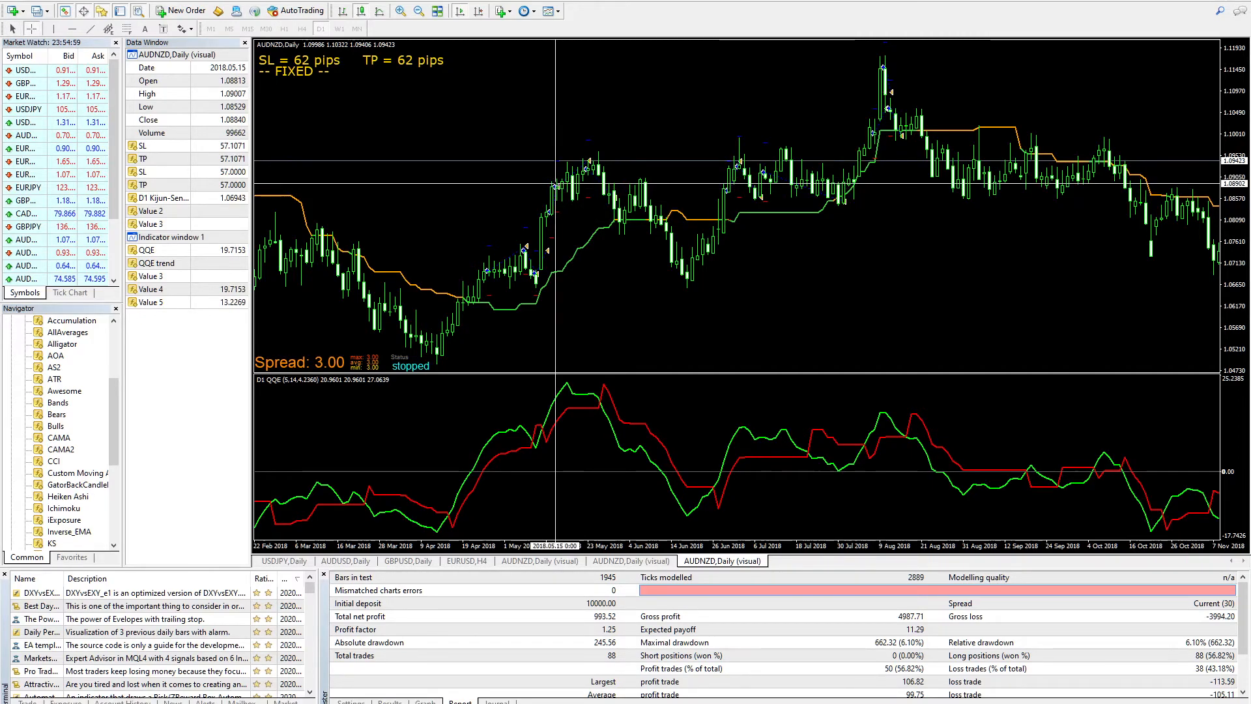
{"action": "mouse_move", "coordinate": [606, 219]}
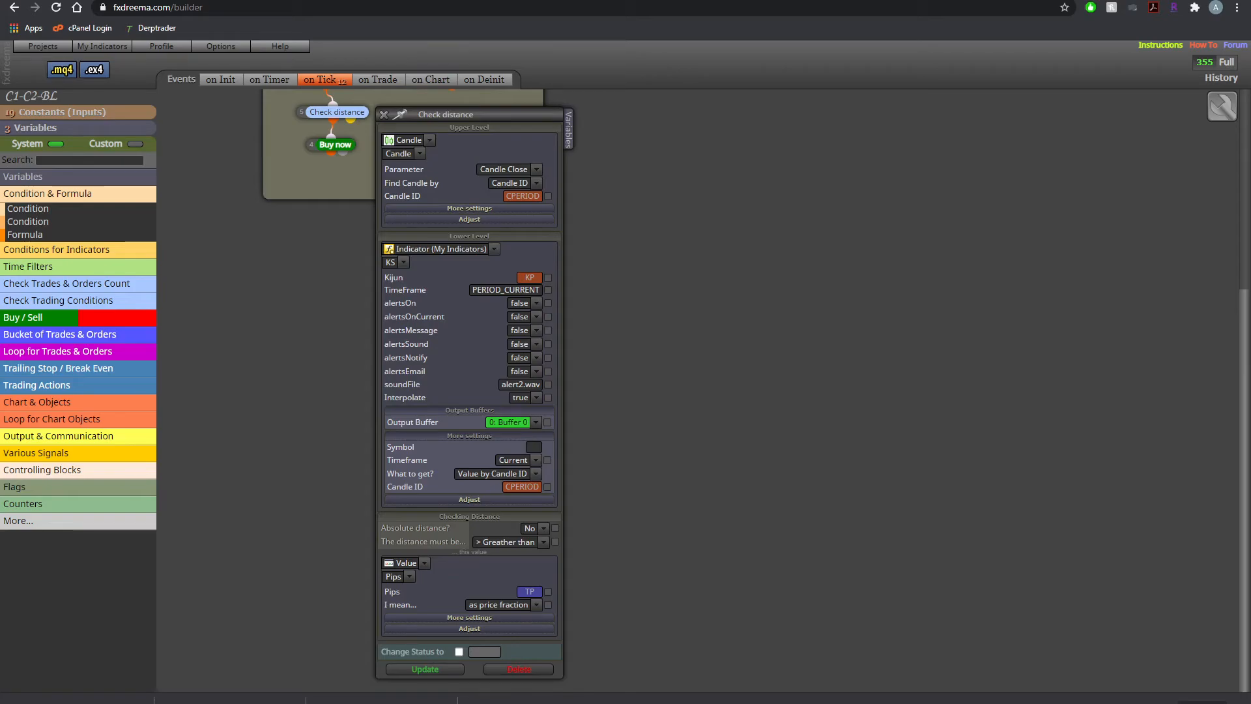
Change the Check distance comparison to '<= Lower than or equal to' TP pips and update
{"action": "left_click", "coordinate": [543, 542]}
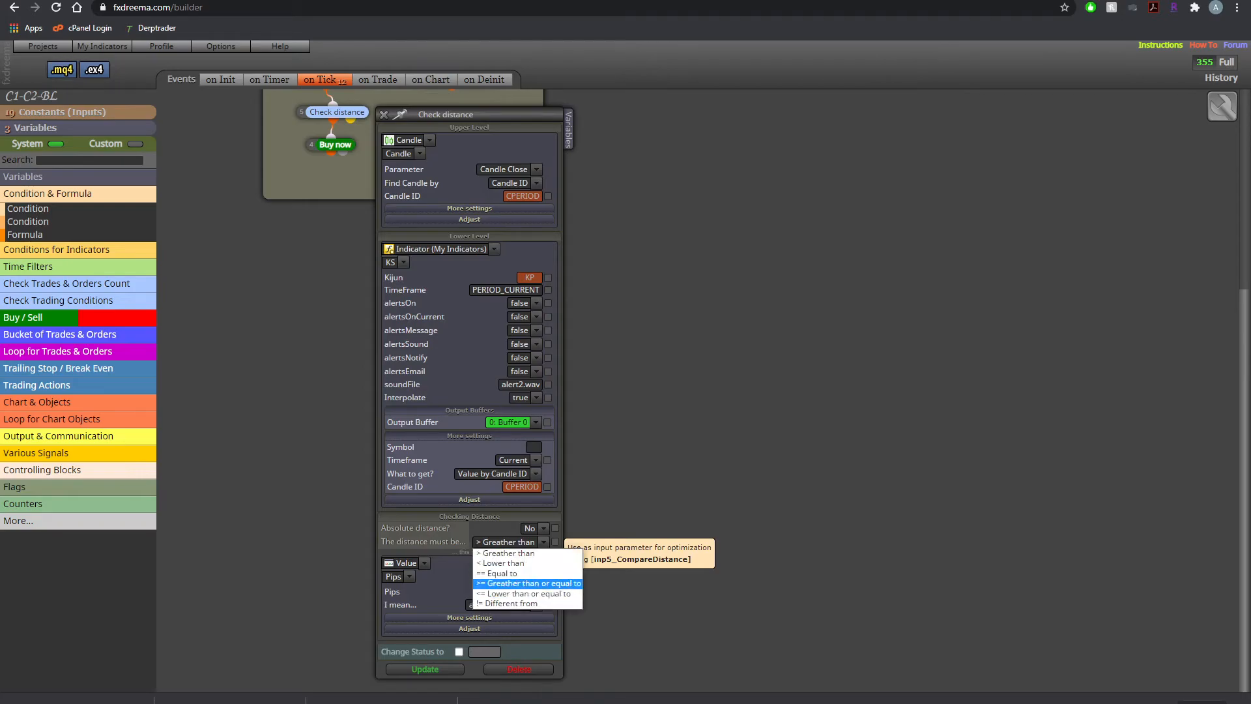
{"action": "left_click", "coordinate": [531, 593]}
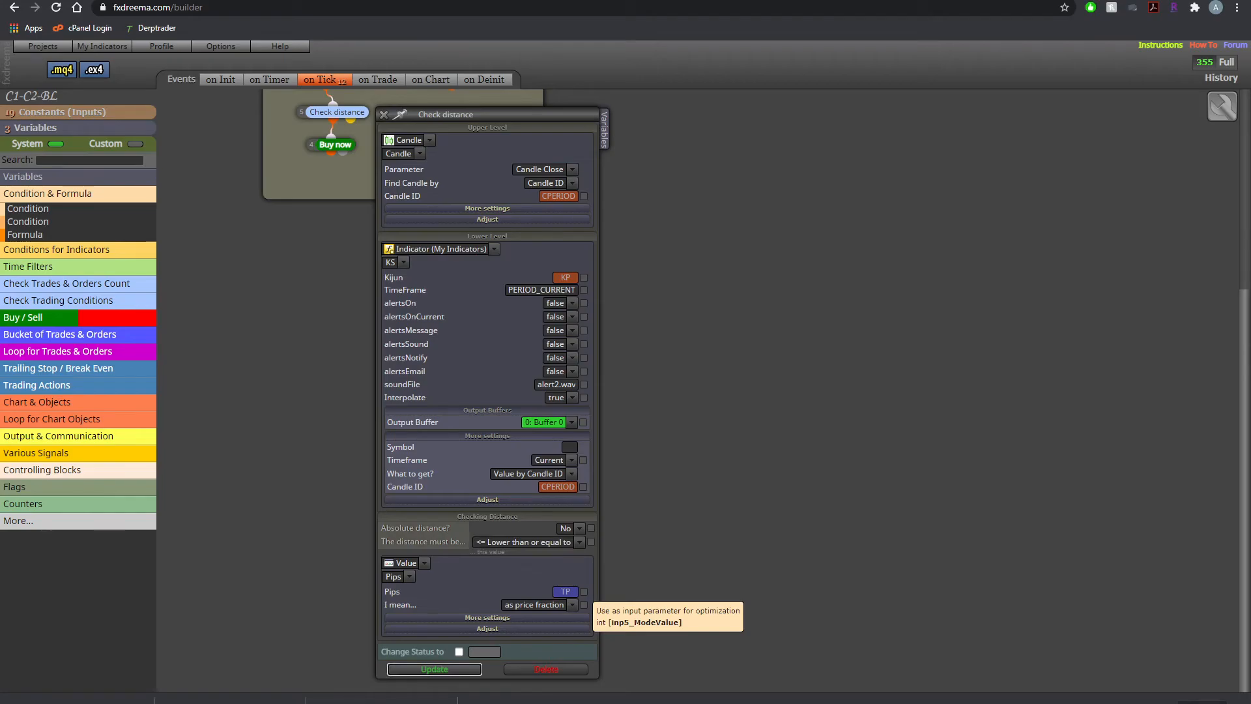
{"action": "left_click", "coordinate": [434, 668]}
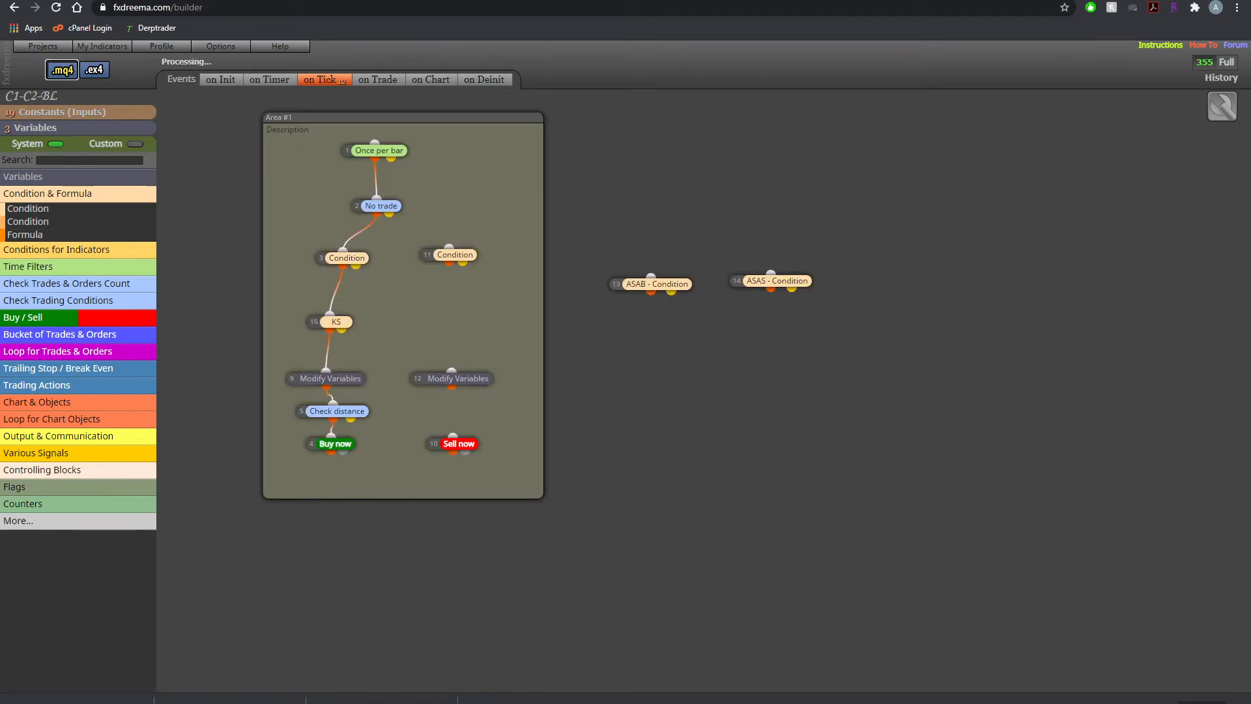
Export the revised EA as a new .mq4 source file into the MQL4\Experts folder
{"action": "left_click", "coordinate": [61, 69]}
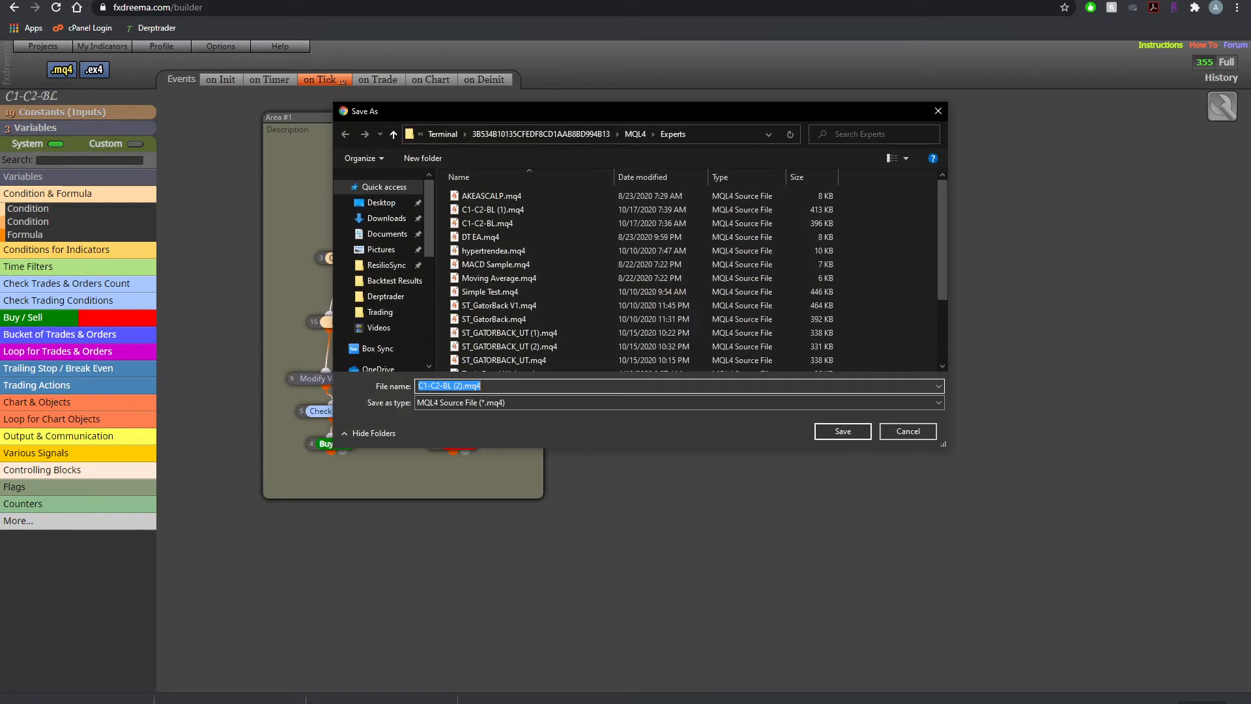
{"action": "left_click", "coordinate": [493, 208]}
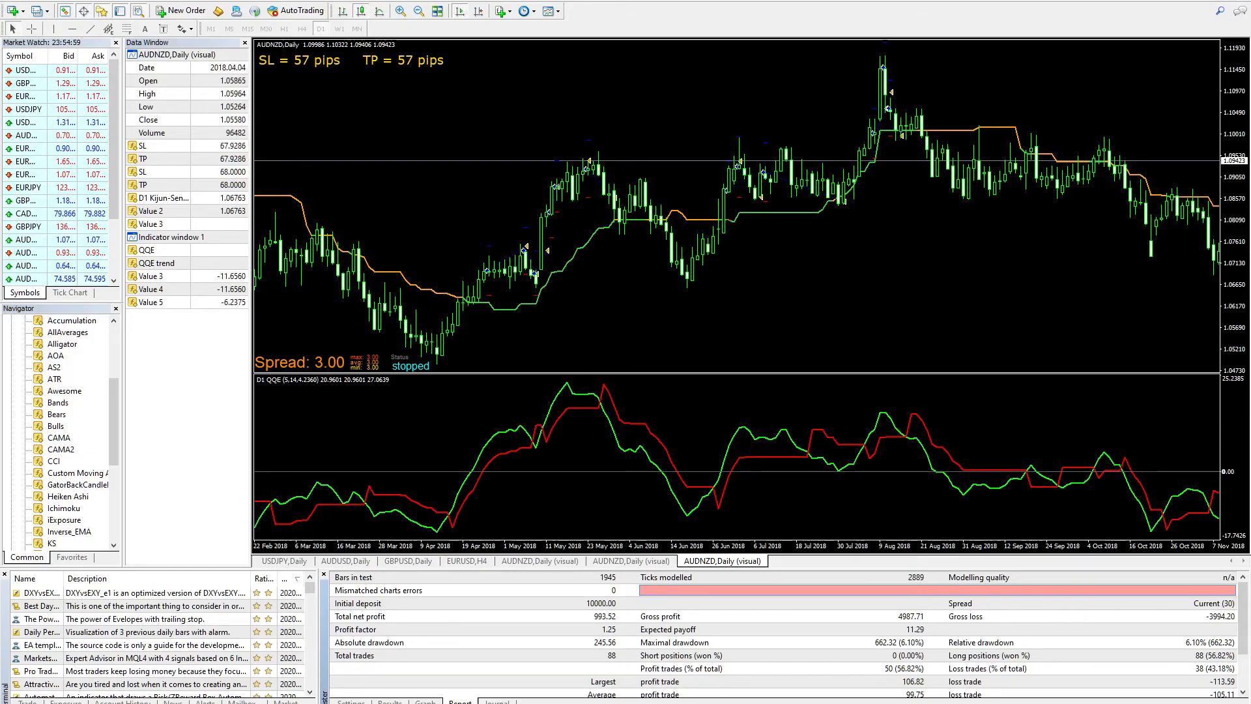
Backtest the revised EA on AUDNZD daily and view the report of 42 trades, -509.32 net profit
{"action": "left_click", "coordinate": [351, 702]}
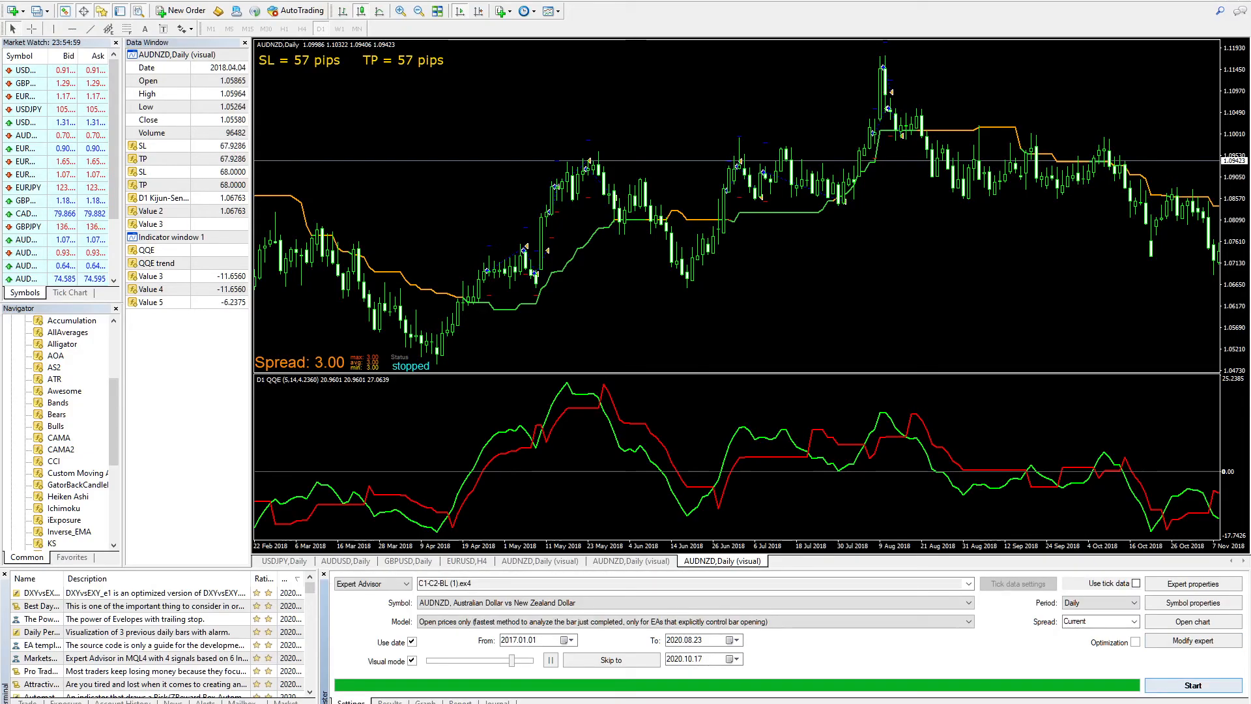
{"action": "left_click", "coordinate": [1192, 684]}
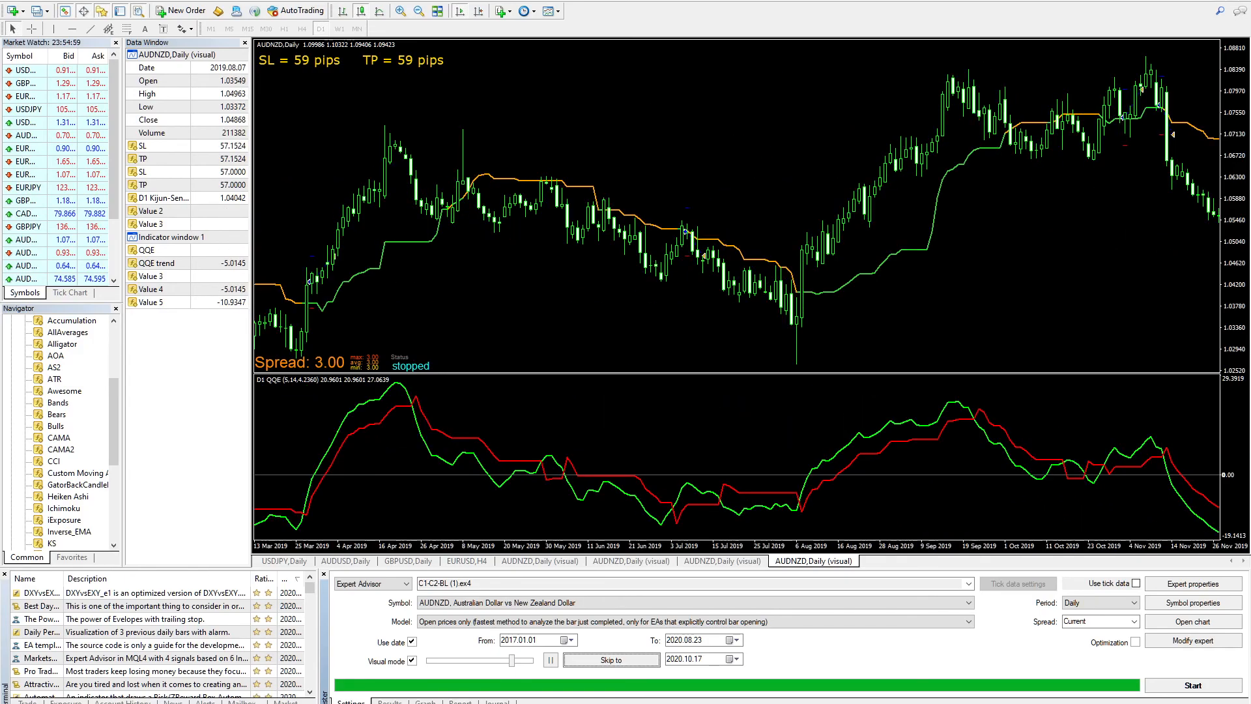
{"action": "left_click", "coordinate": [1193, 684]}
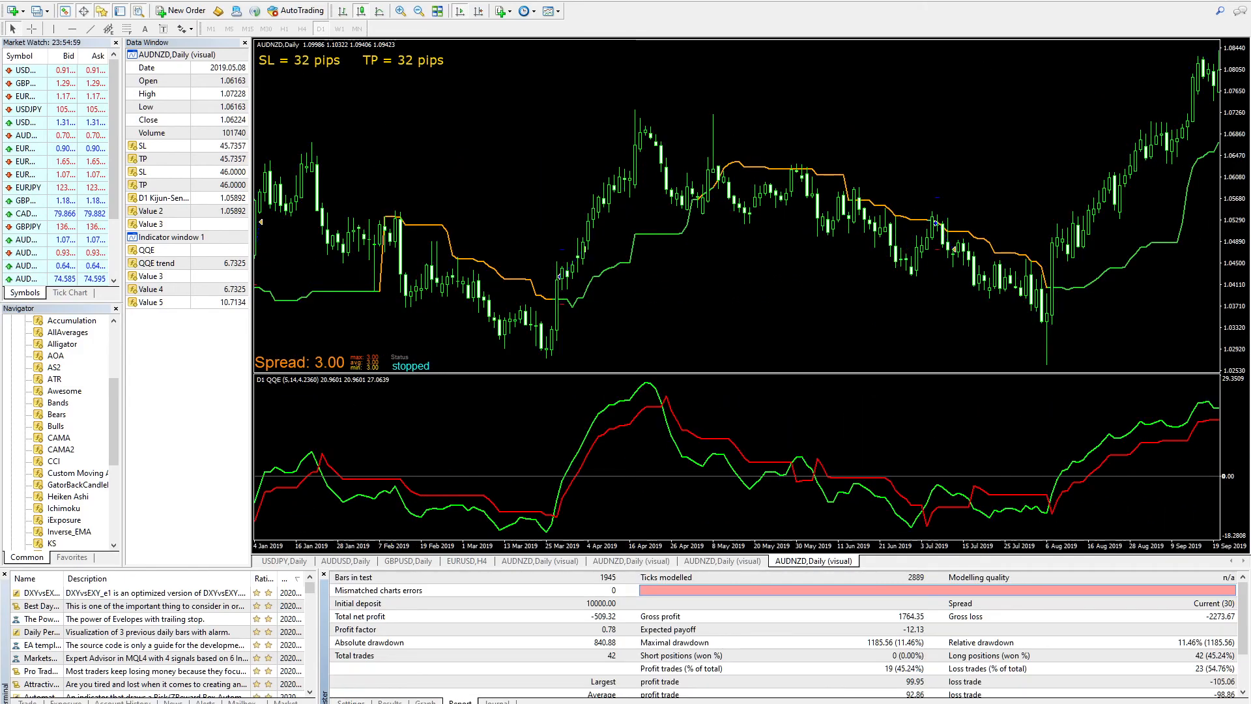